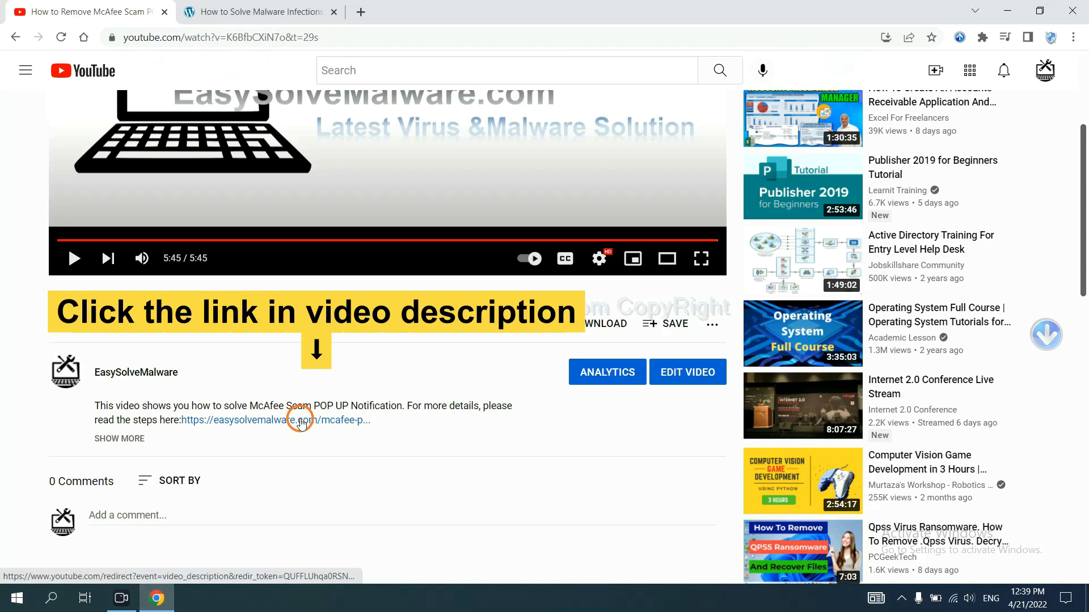
Step: Open the EasySolveMalware guide from the description and download the SpyHunter for Windows installer
{"action": "left_click", "coordinate": [274, 420]}
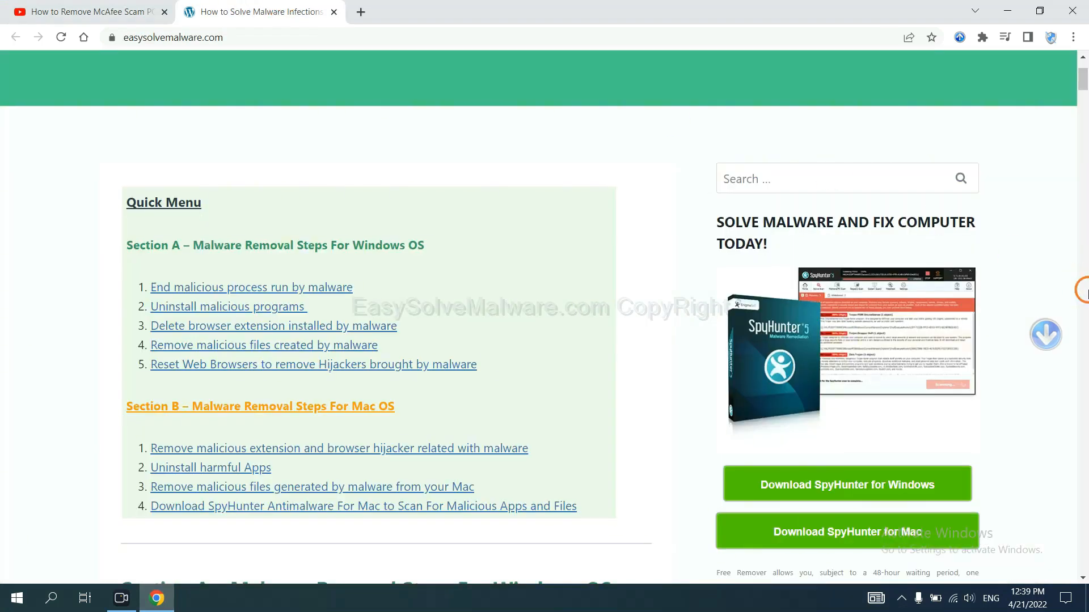
{"action": "scroll", "scroll_direction": "down", "scroll_amount": 3}
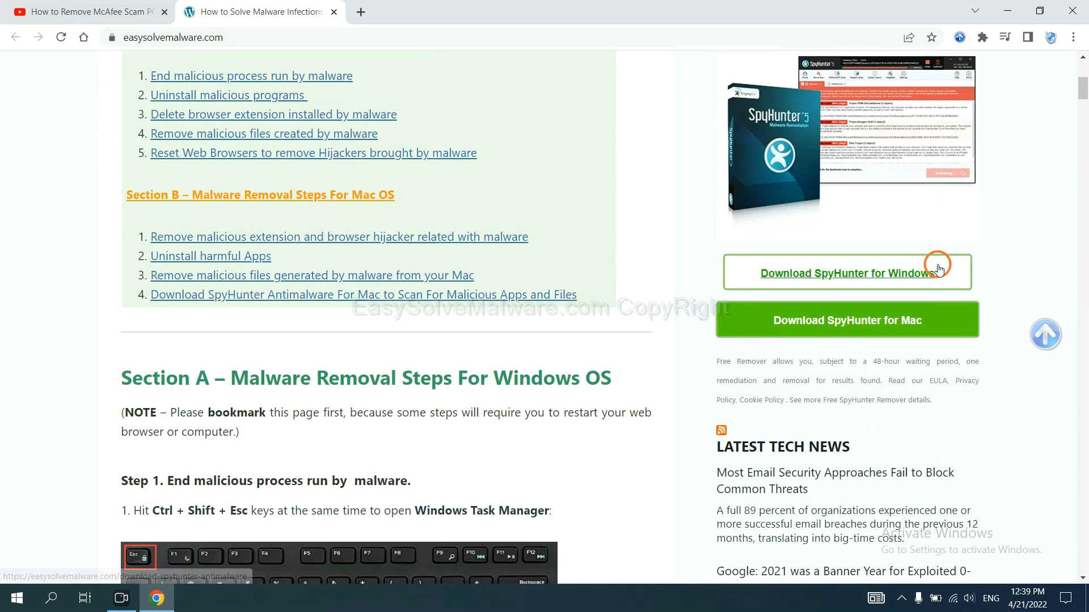
{"action": "left_click", "coordinate": [844, 272]}
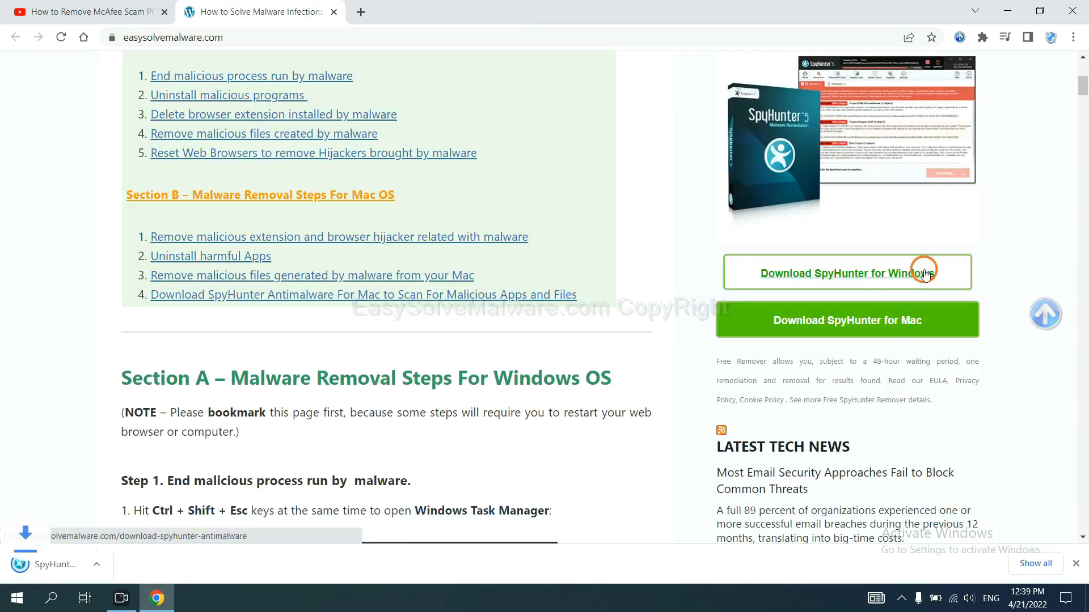
{"action": "left_click", "coordinate": [846, 272]}
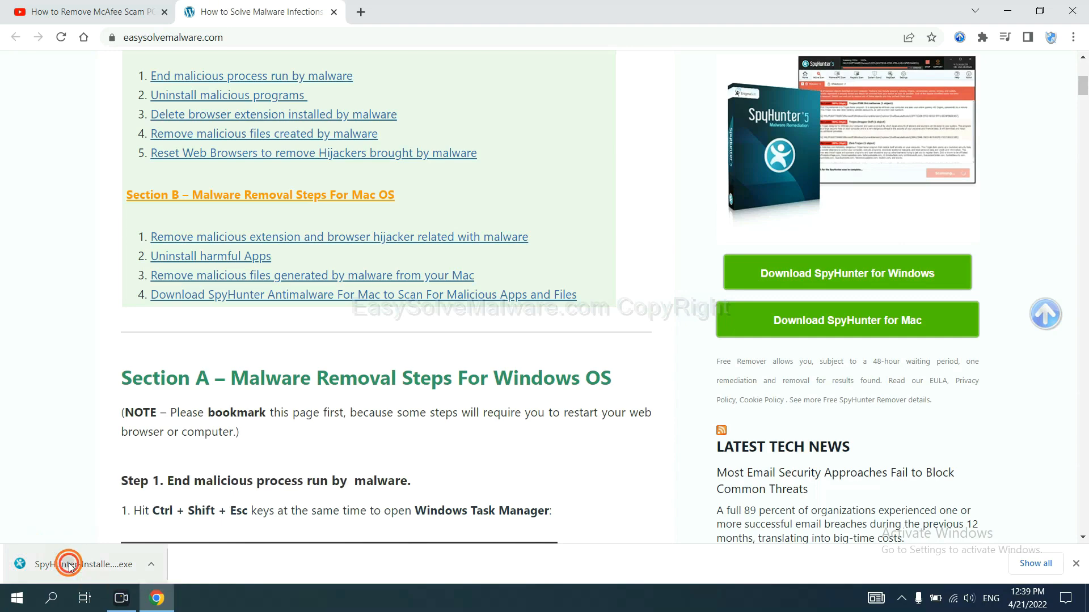
Step: Run the SpyHunter installer, choose English, accept the EULA and install SpyHunter 5
{"action": "left_click", "coordinate": [68, 564]}
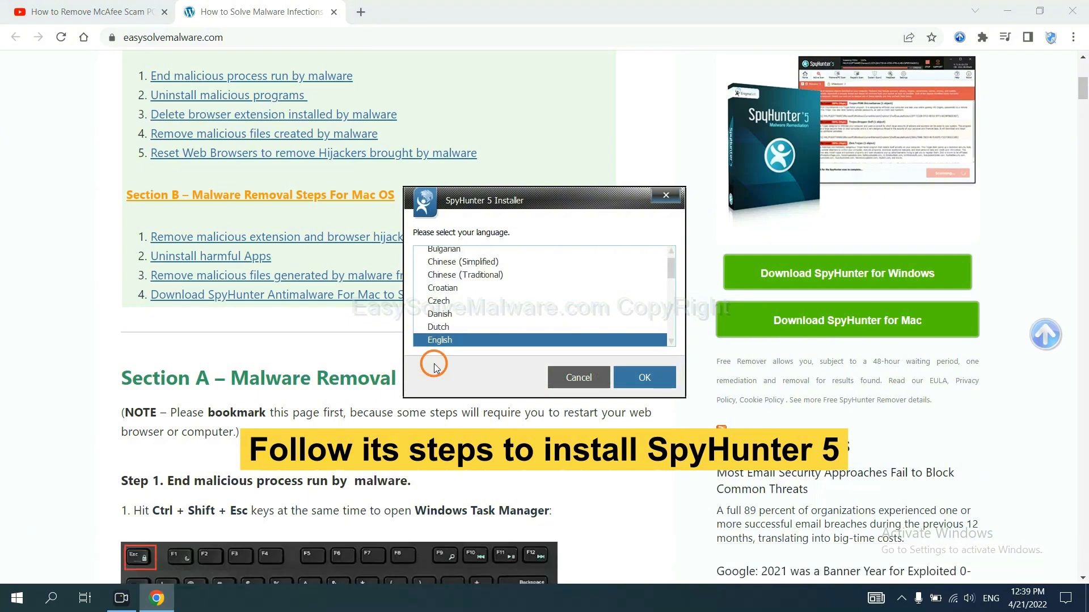
{"action": "left_click", "coordinate": [642, 378]}
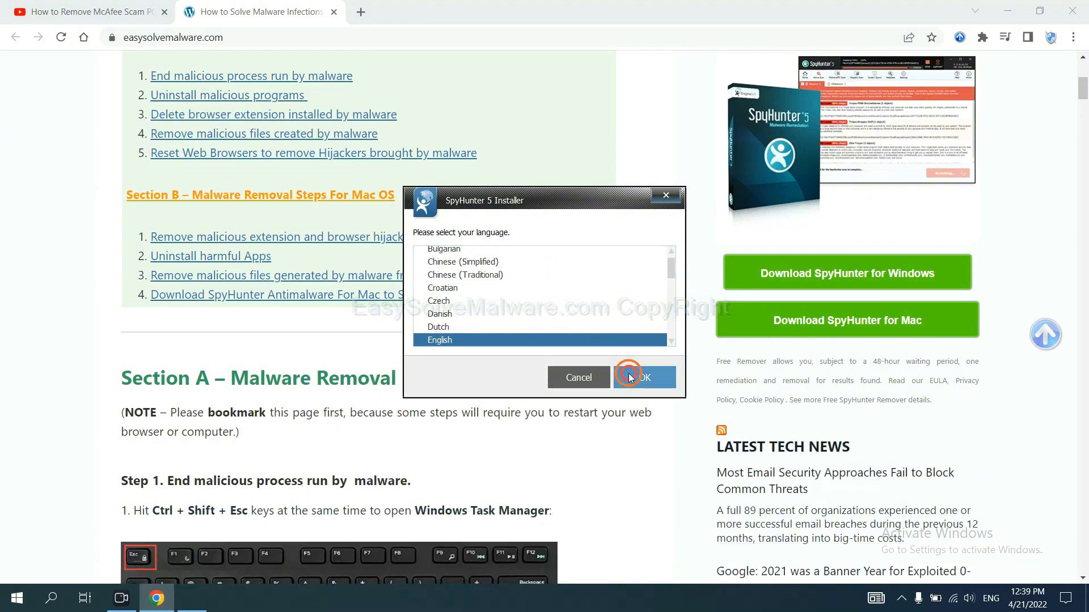
{"action": "left_click", "coordinate": [643, 377]}
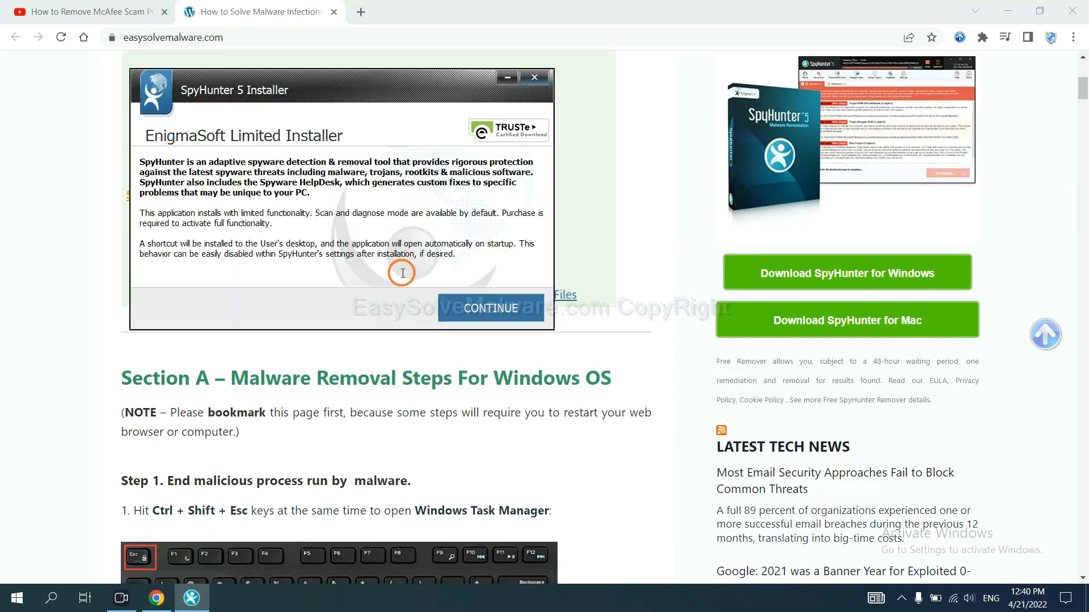
{"action": "left_click", "coordinate": [490, 309]}
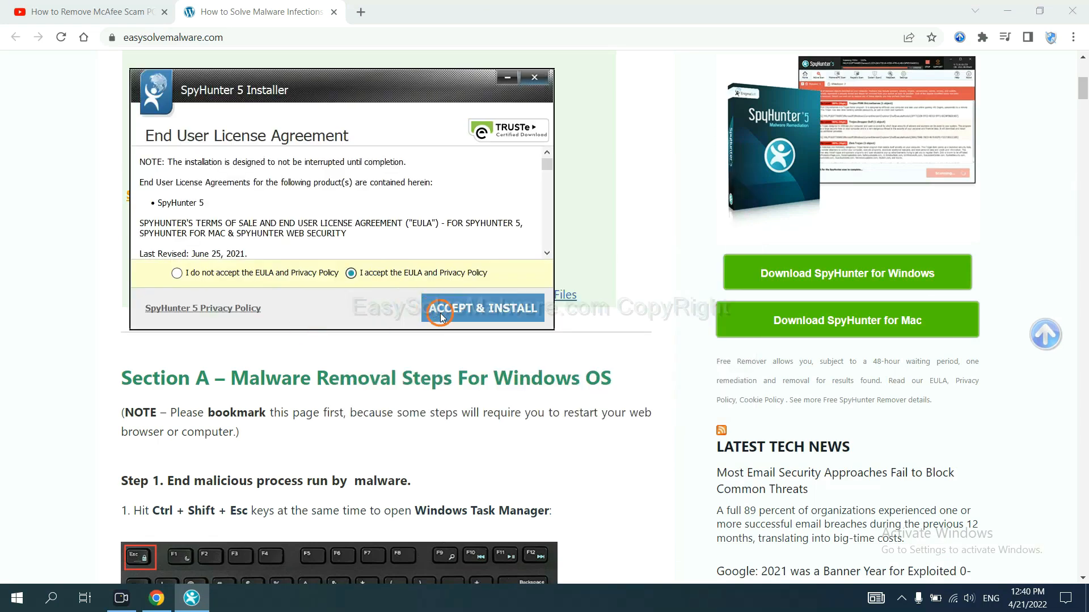
{"action": "left_click", "coordinate": [482, 308]}
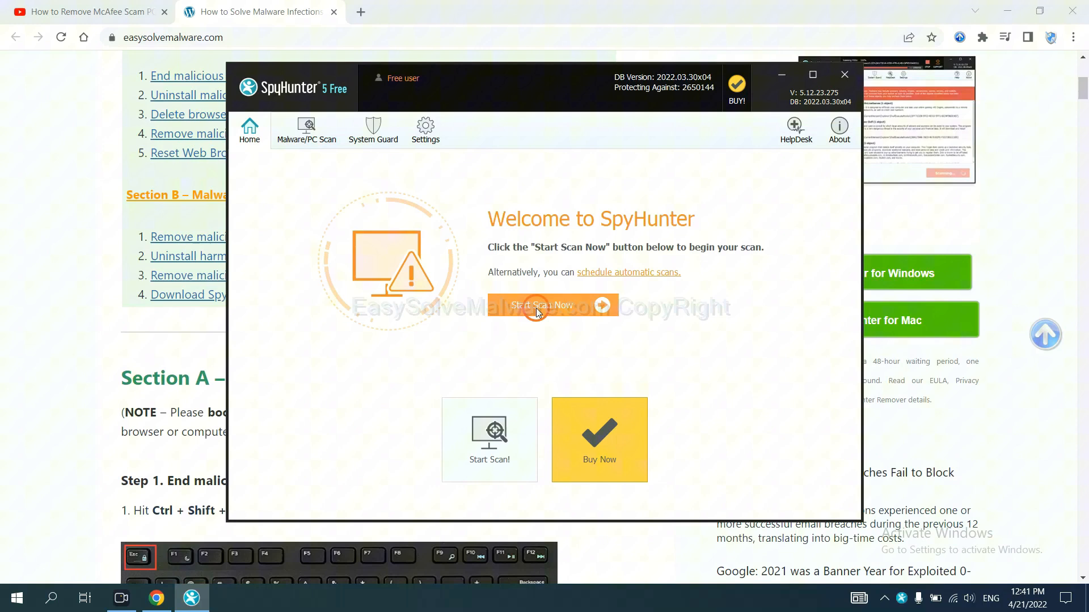
Step: Run a SpyHunter 5 scan and continue from the Unknown Objects results to Registration Required
{"action": "left_click", "coordinate": [542, 306]}
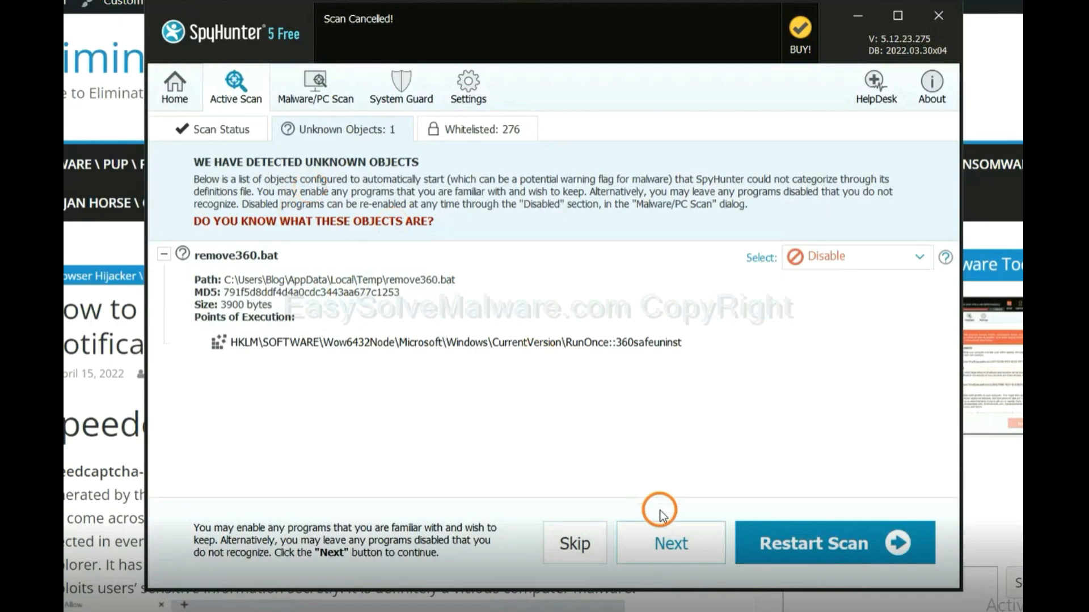
{"action": "left_click", "coordinate": [670, 543]}
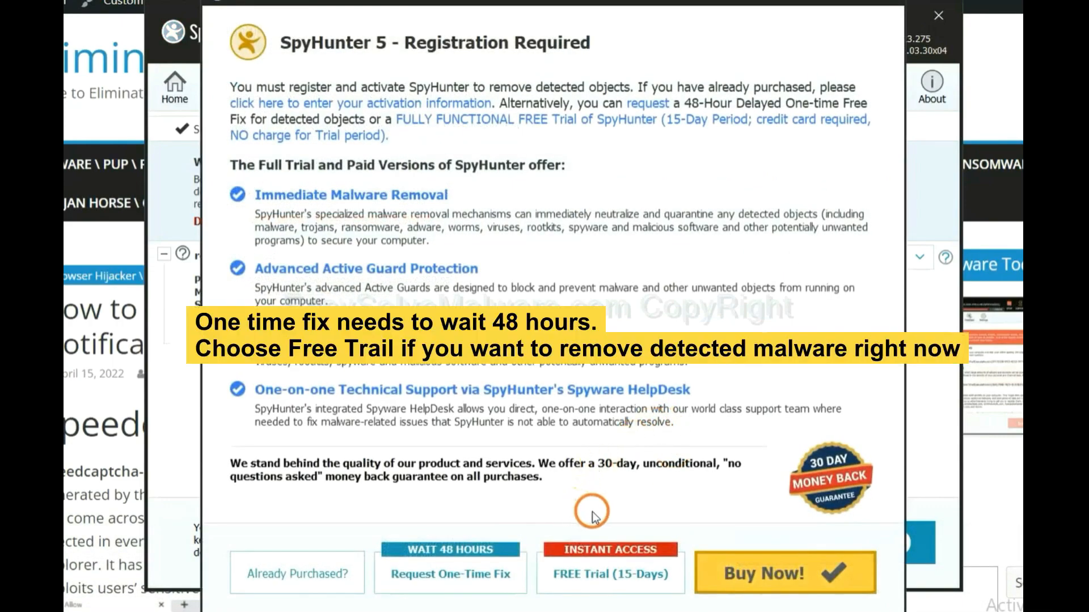
{"action": "mouse_move", "coordinate": [524, 521]}
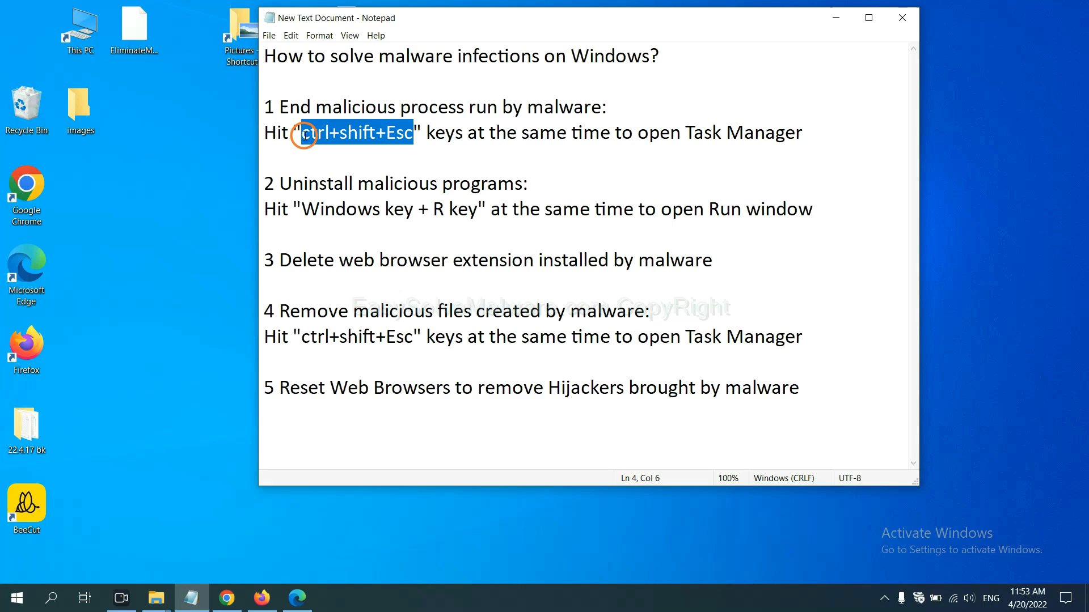
{"action": "key", "text": "ctrl+shift+esc"}
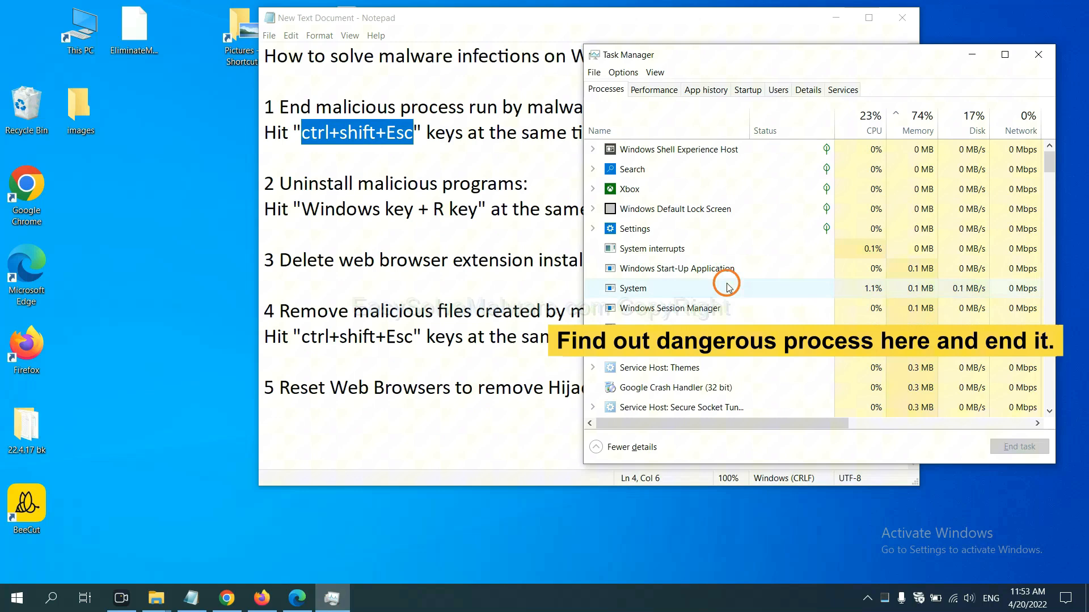
{"action": "left_click", "coordinate": [631, 288]}
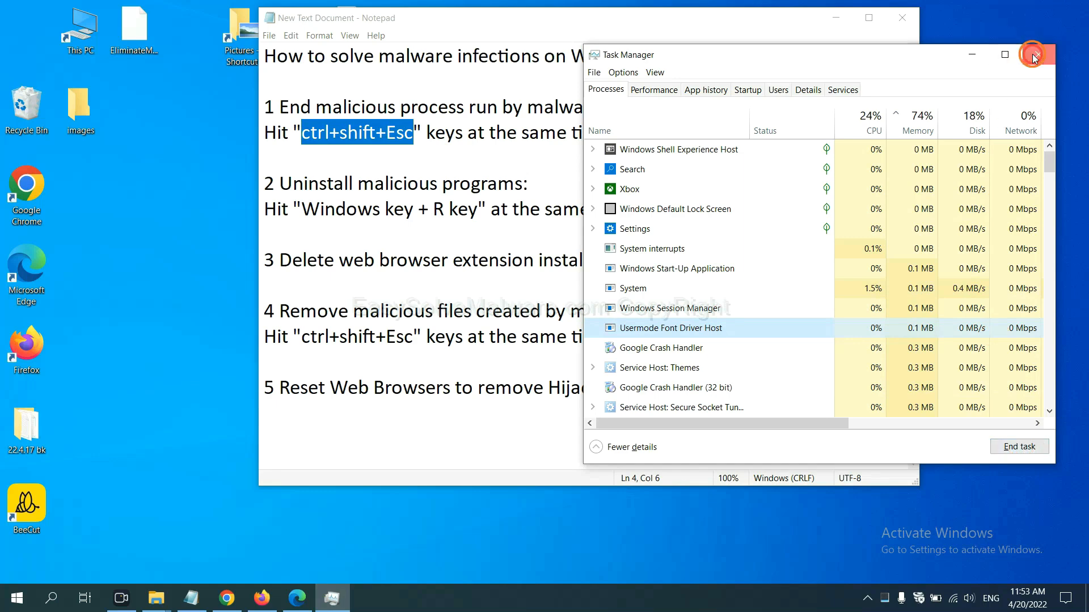
{"action": "left_click", "coordinate": [1034, 55]}
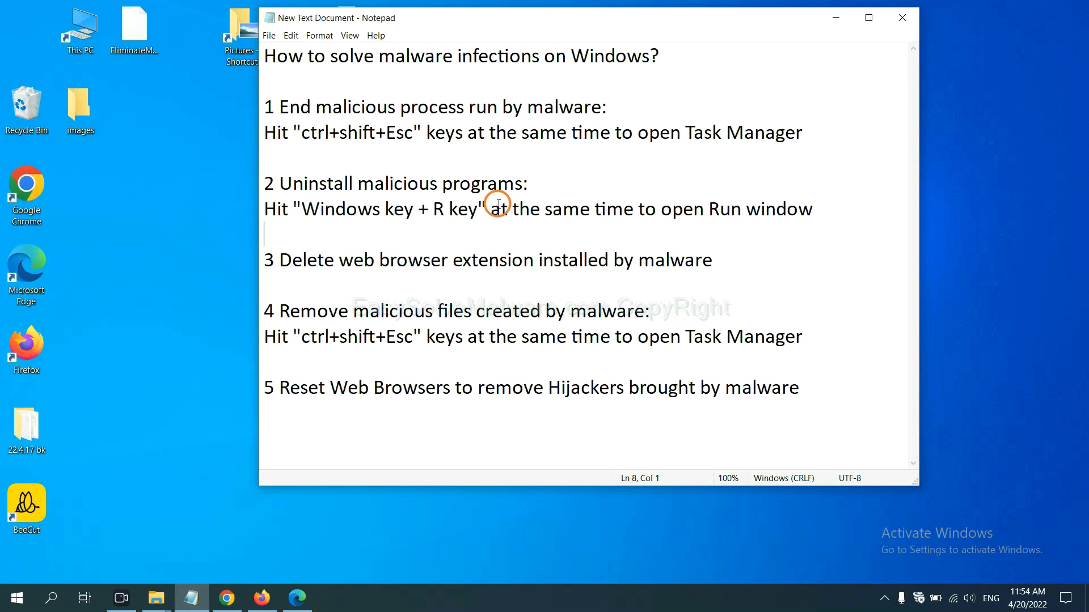
{"action": "mouse_move", "coordinate": [269, 224]}
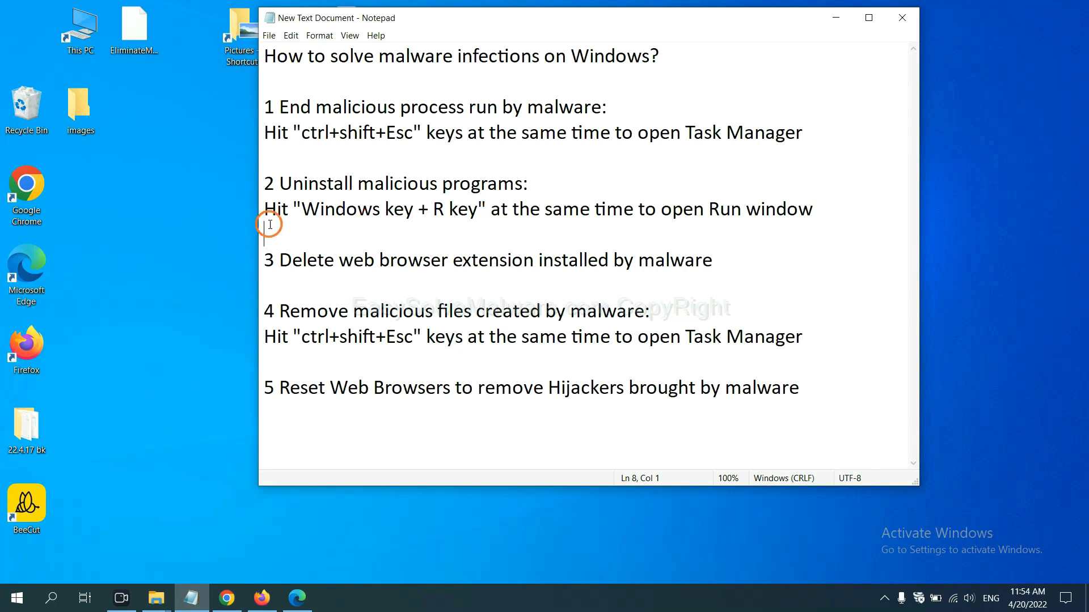
Step: Highlight the 'Windows key + R key' instruction in Notepad and bring up the Run window
{"action": "left_click_drag", "start_coordinate": [269, 209], "coordinate": [459, 209]}
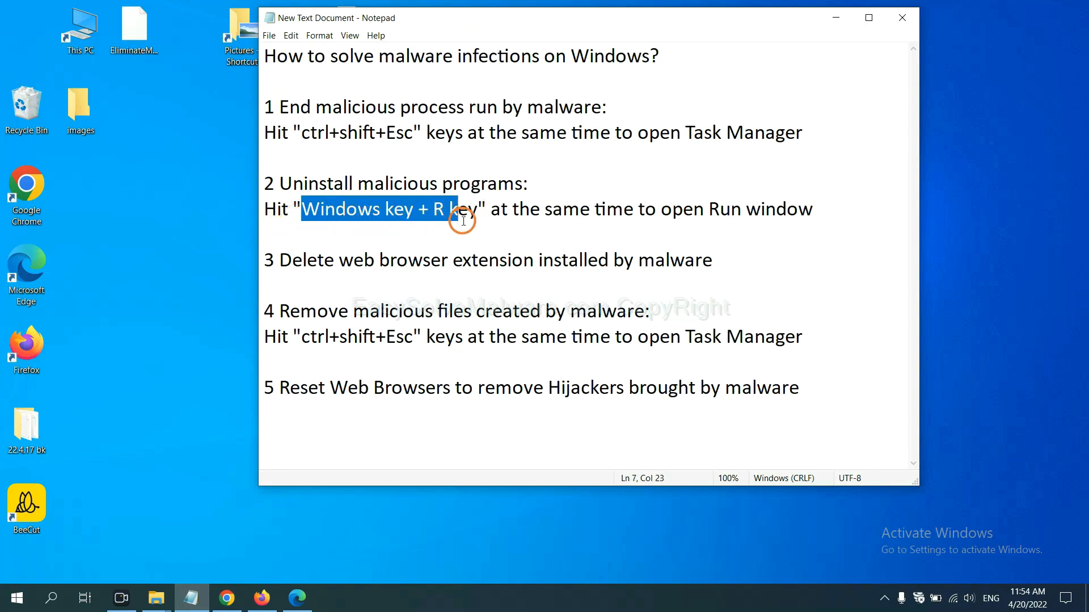
{"action": "left_click_drag", "start_coordinate": [462, 221], "coordinate": [482, 226]}
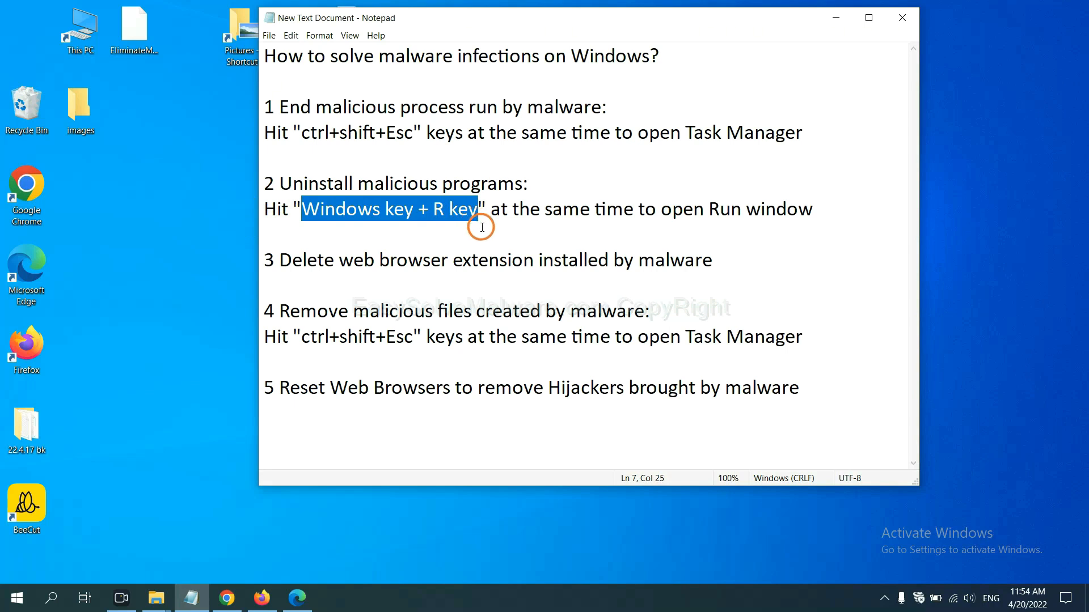
{"action": "key", "text": "Win+r"}
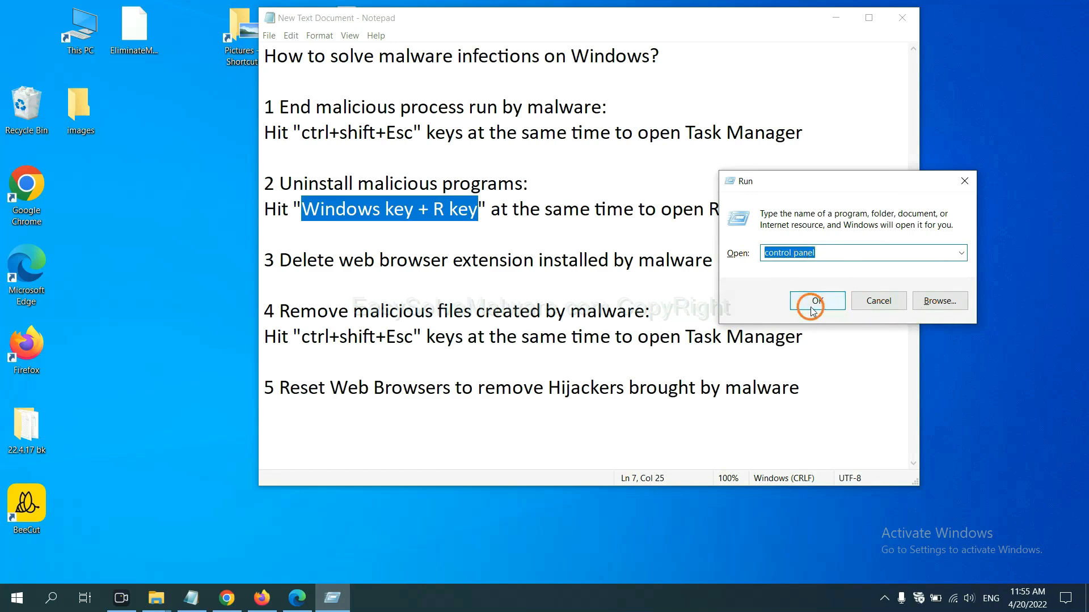
Step: Launch Control Panel and select a suspicious program under 'Uninstall a program'
{"action": "left_click", "coordinate": [817, 301]}
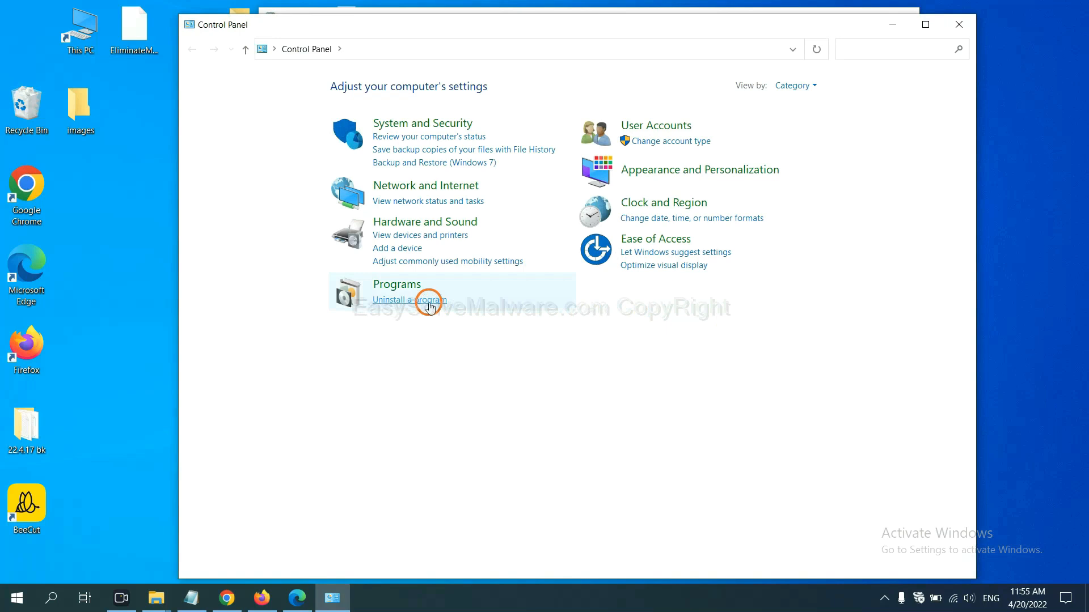
{"action": "left_click", "coordinate": [409, 300]}
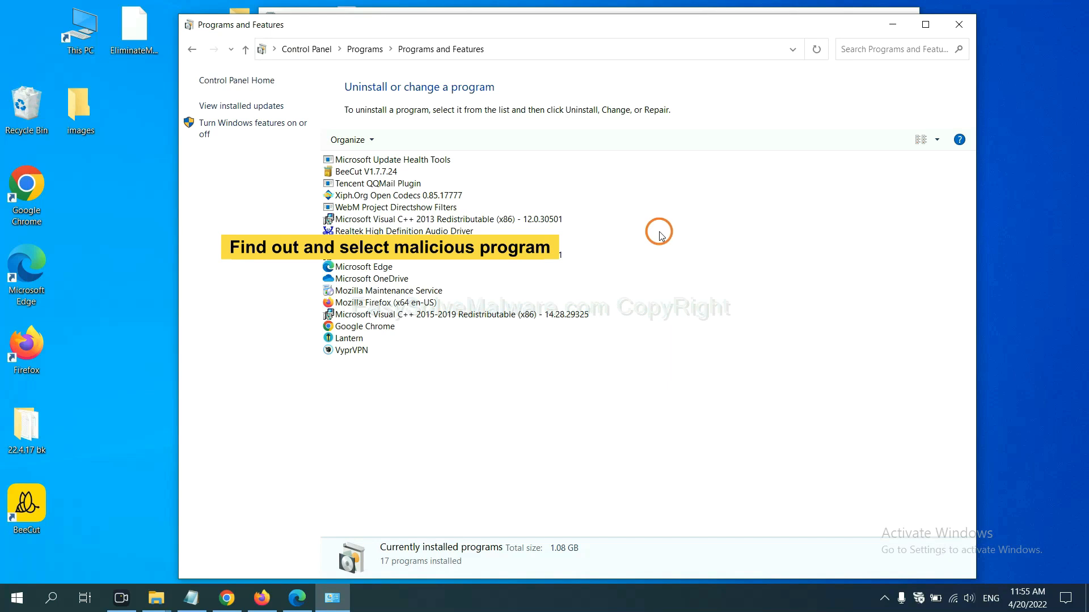
{"action": "left_click", "coordinate": [417, 202]}
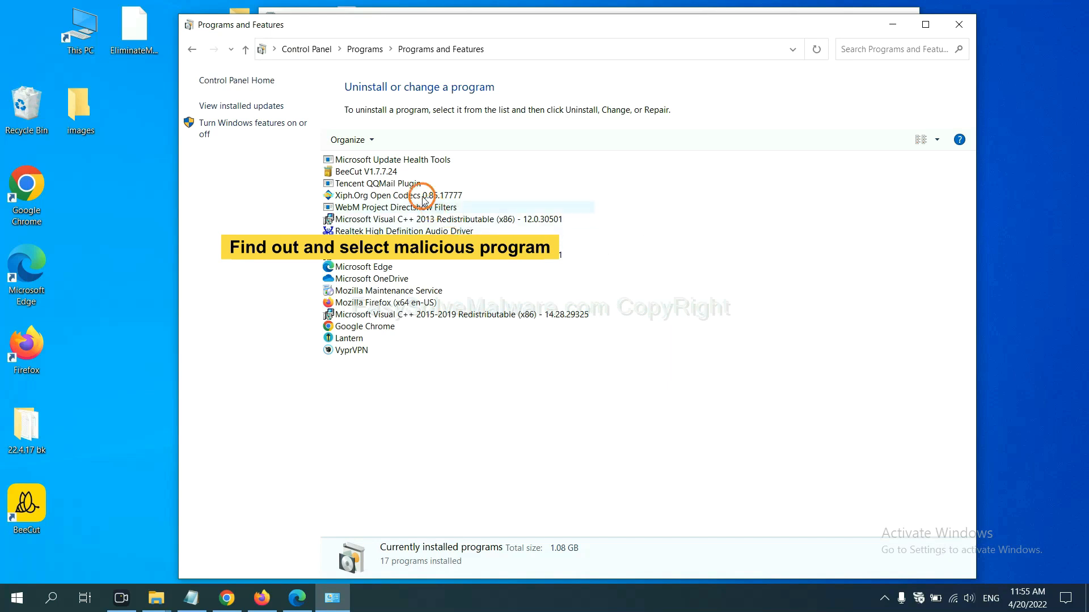
{"action": "left_click", "coordinate": [390, 195]}
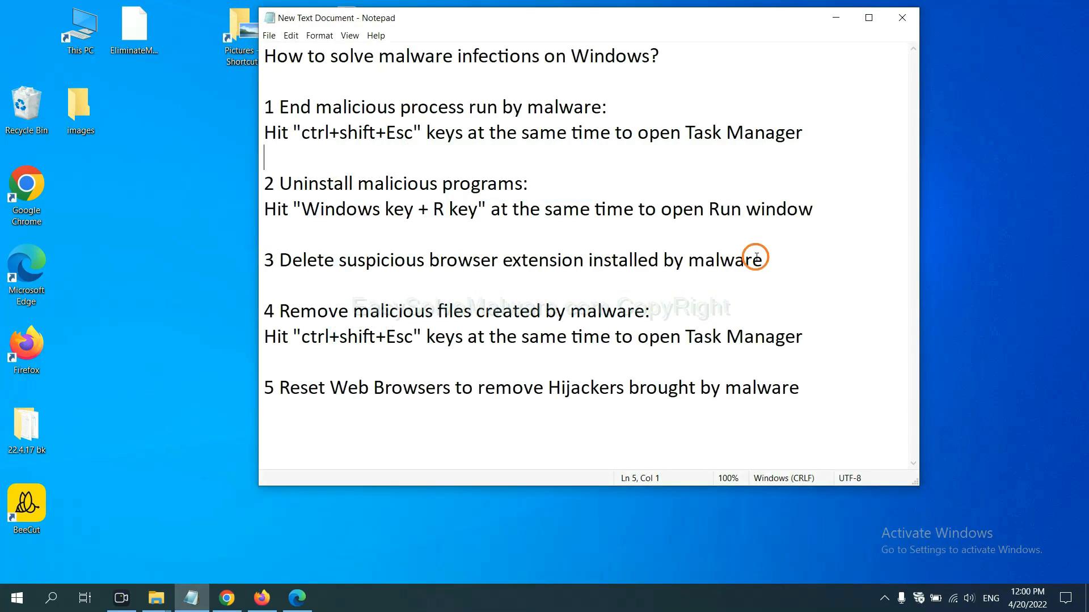
{"action": "mouse_move", "coordinate": [441, 288]}
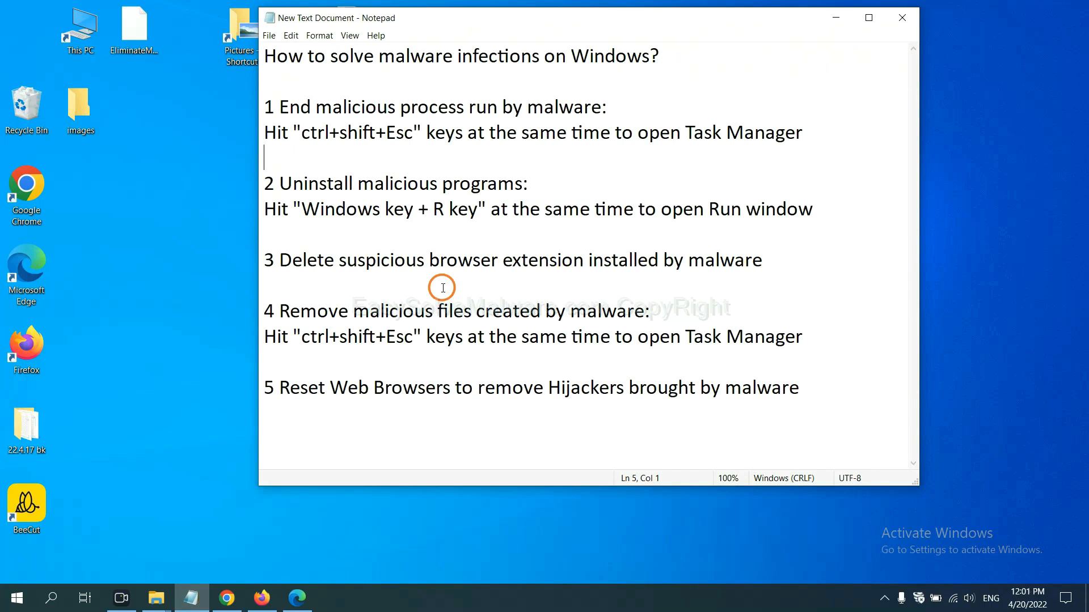
Step: Switch to Chrome and open More tools > Extensions to review Scroll To Top
{"action": "left_click", "coordinate": [227, 597]}
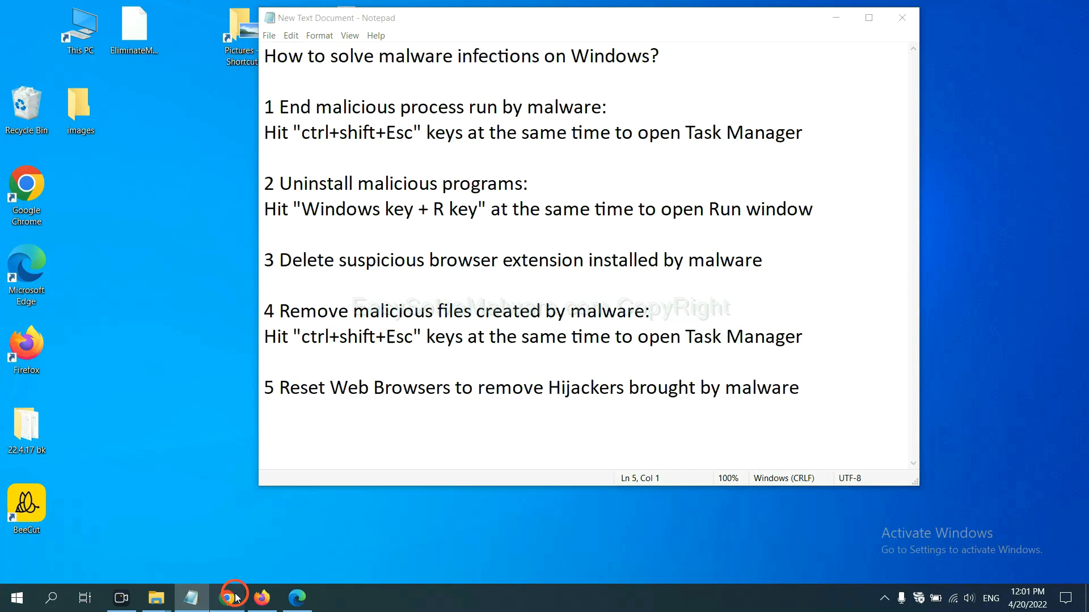
{"action": "left_click", "coordinate": [227, 597]}
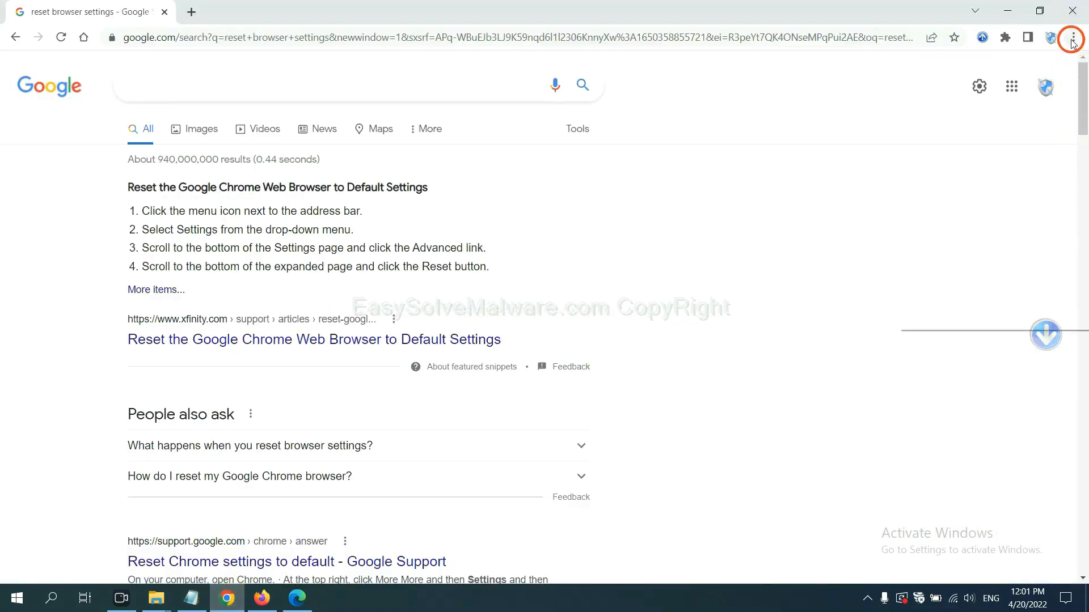
{"action": "left_click", "coordinate": [1072, 38]}
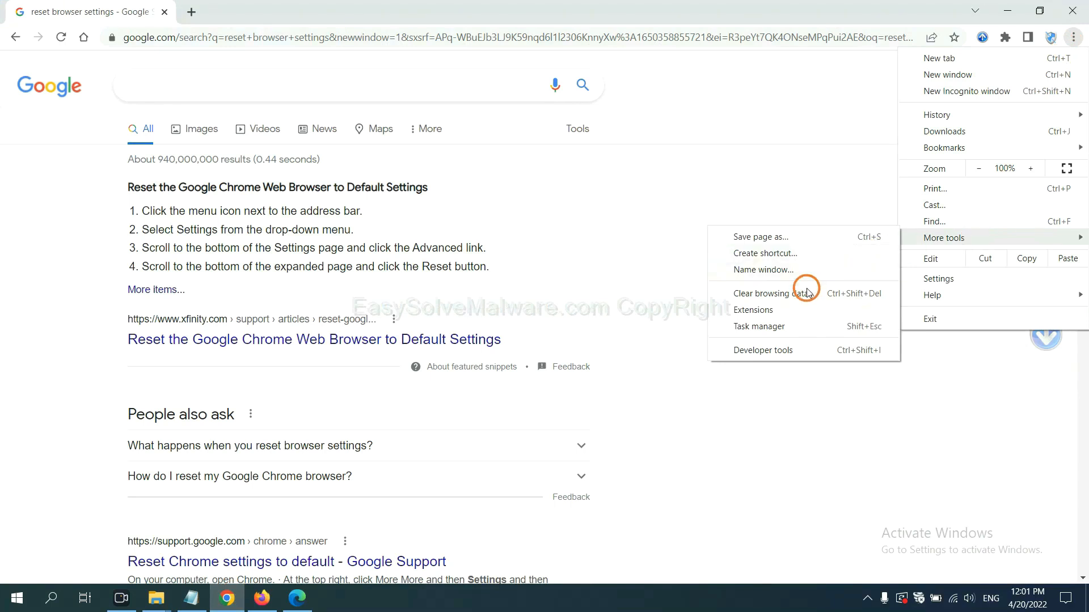
{"action": "left_click", "coordinate": [753, 310]}
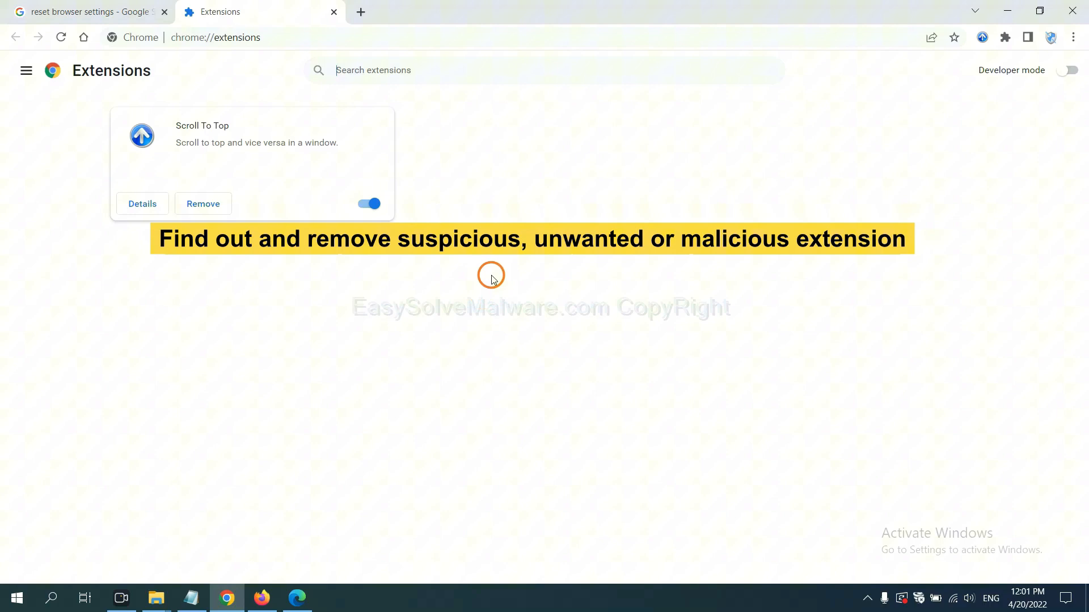
{"action": "mouse_move", "coordinate": [208, 217]}
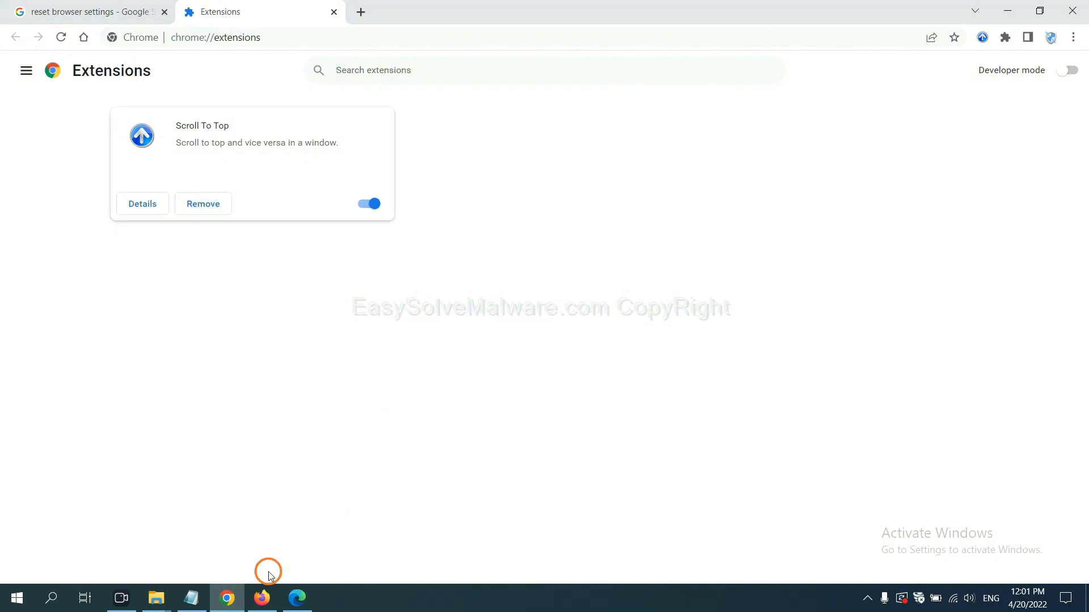
Step: Open Firefox's Add-ons and themes manager and show the GIPHY for Firefox options
{"action": "left_click", "coordinate": [262, 598]}
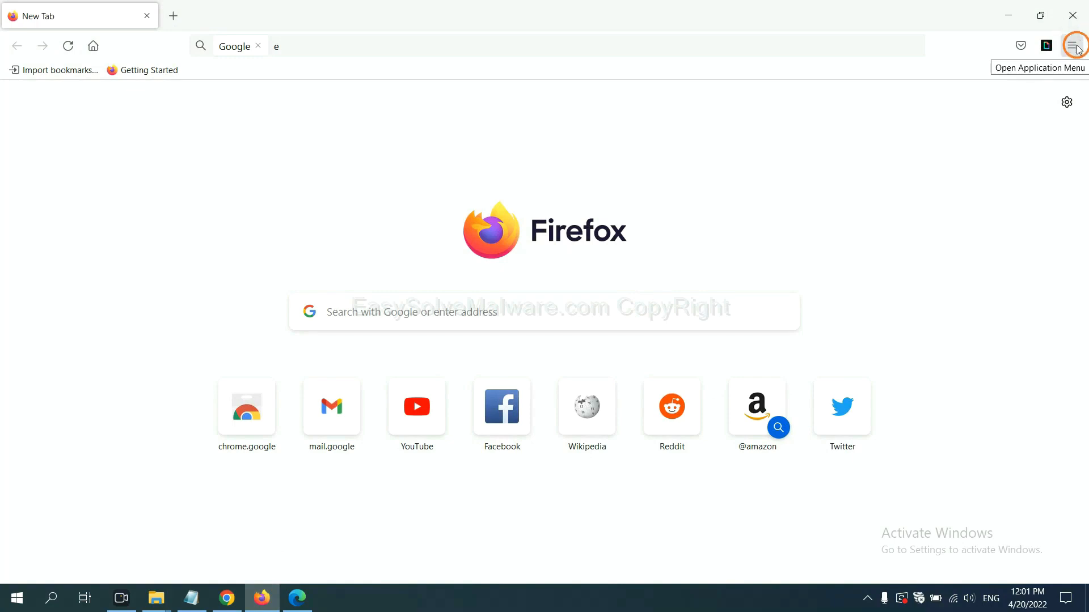
{"action": "left_click", "coordinate": [1071, 46]}
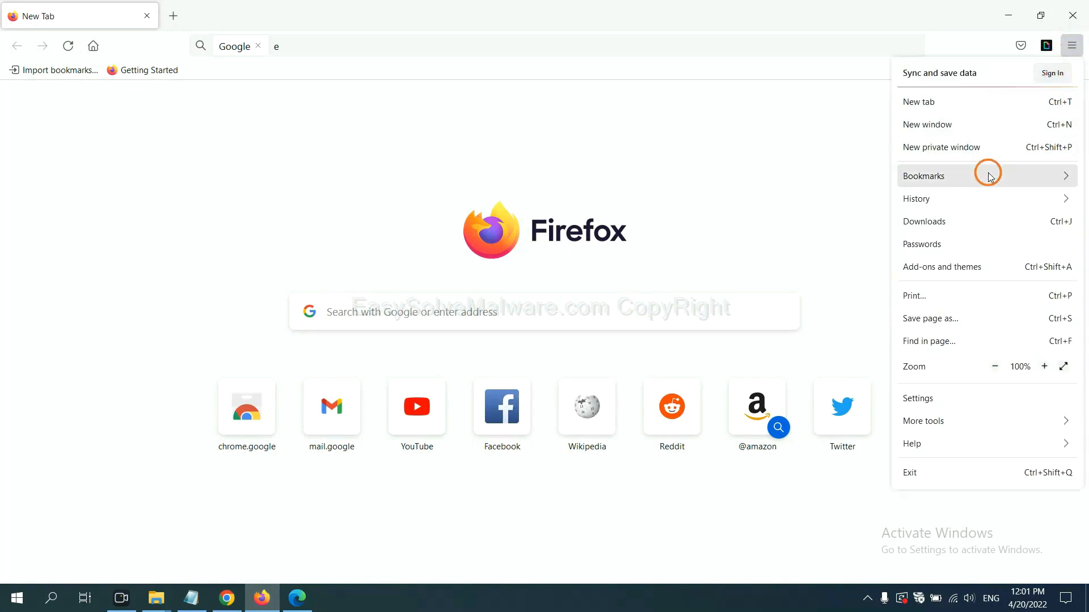
{"action": "mouse_move", "coordinate": [952, 271]}
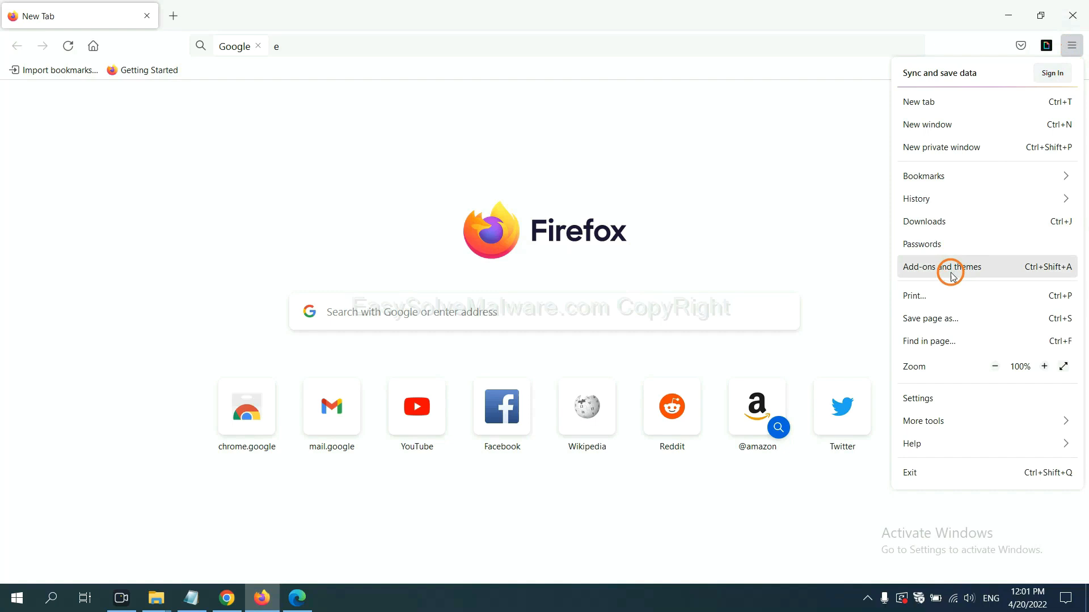
{"action": "left_click", "coordinate": [941, 267]}
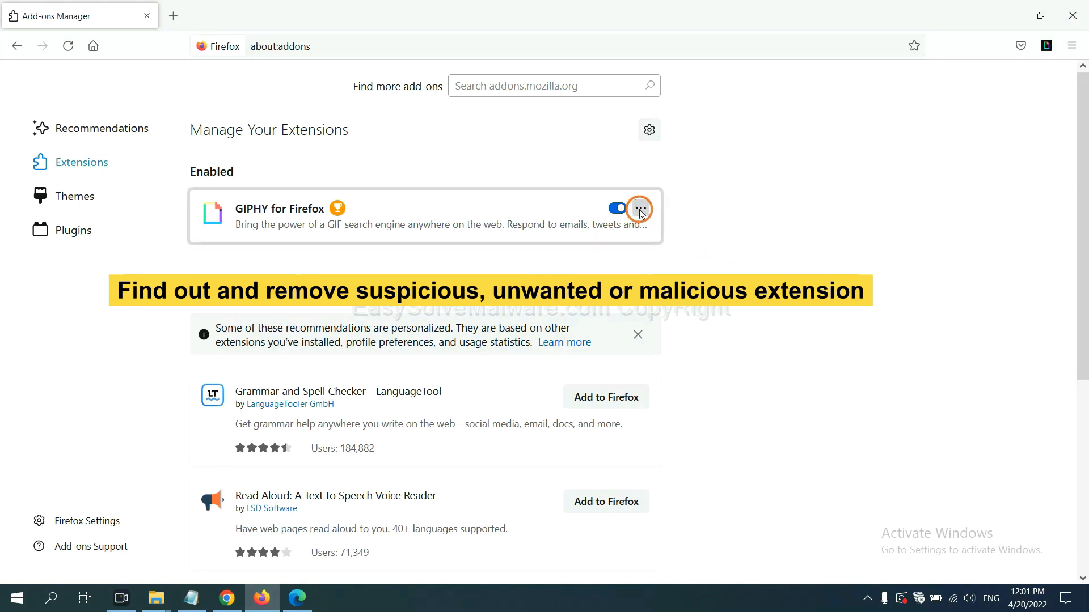
{"action": "left_click", "coordinate": [640, 208]}
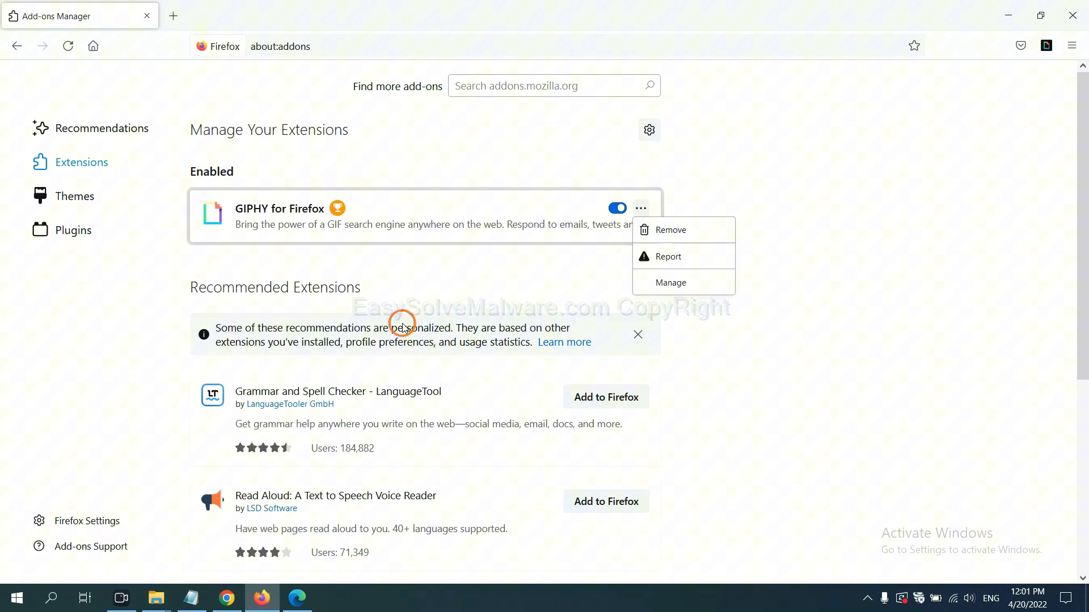
{"action": "left_click", "coordinate": [297, 597]}
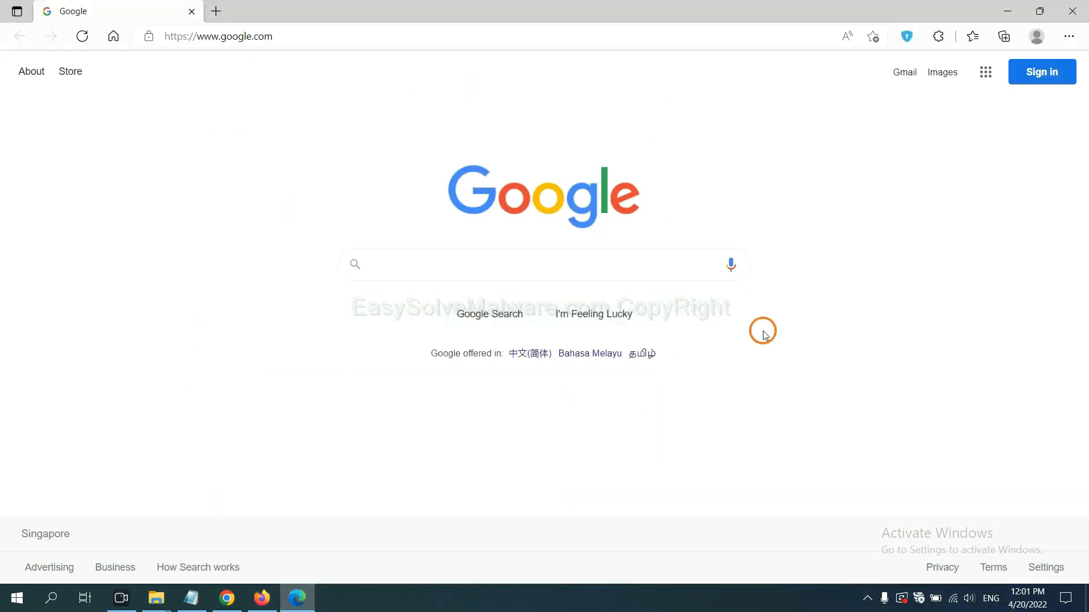
{"action": "mouse_move", "coordinate": [1067, 36]}
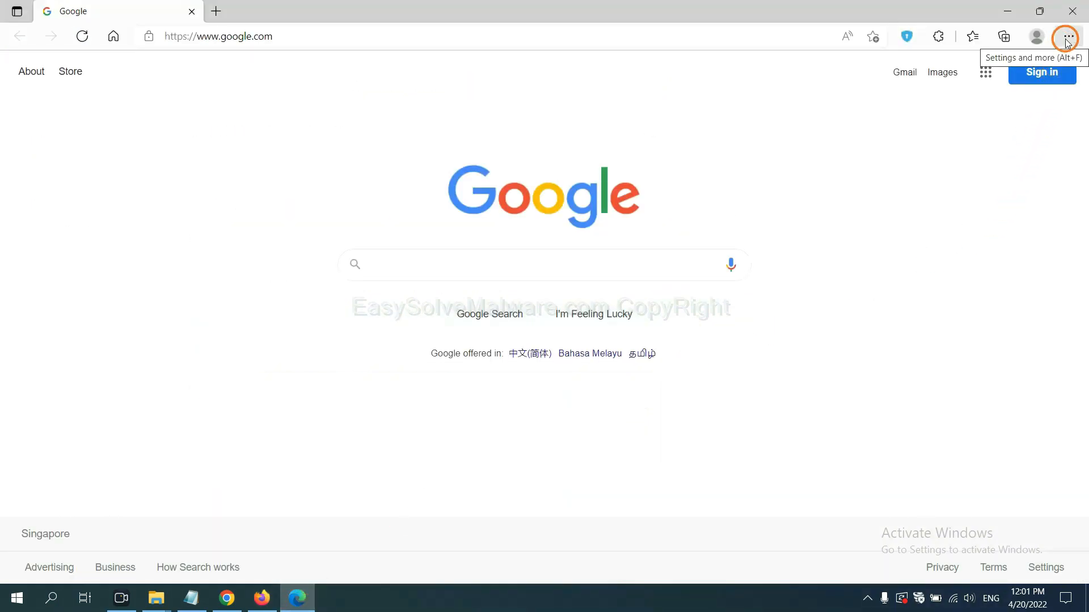
Step: Open Edge's Extensions page and remove ArcVpn Free Fast VPN Proxy
{"action": "left_click", "coordinate": [1068, 37]}
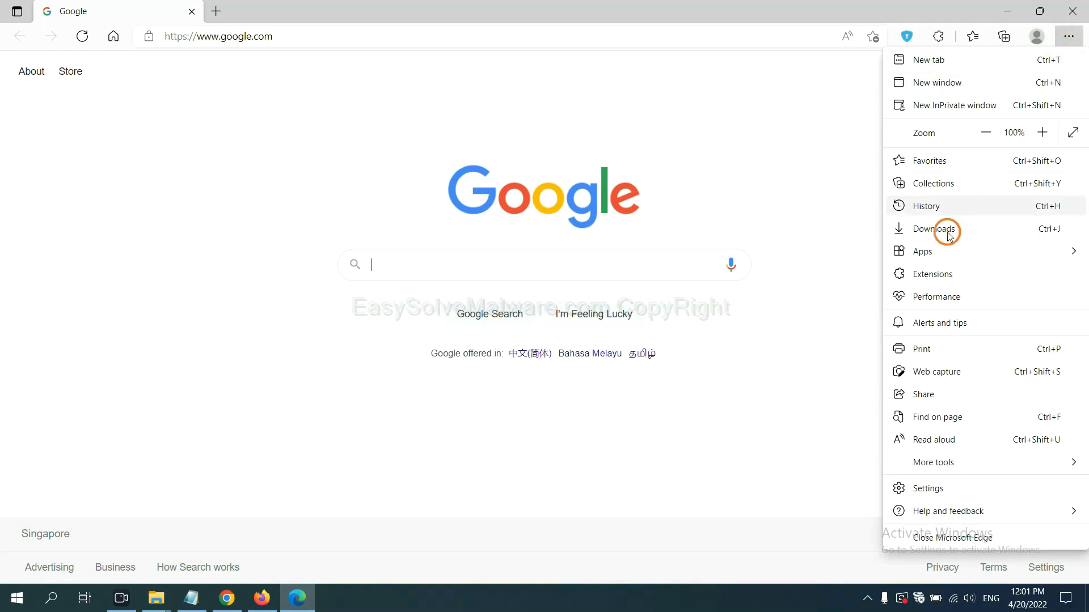
{"action": "mouse_move", "coordinate": [934, 273]}
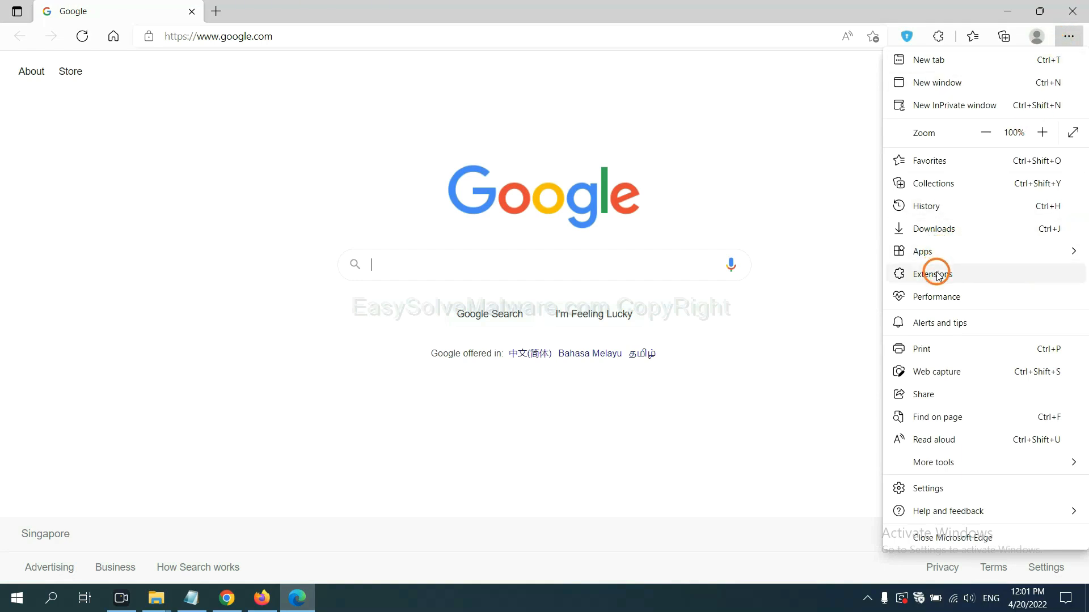
{"action": "left_click", "coordinate": [932, 273]}
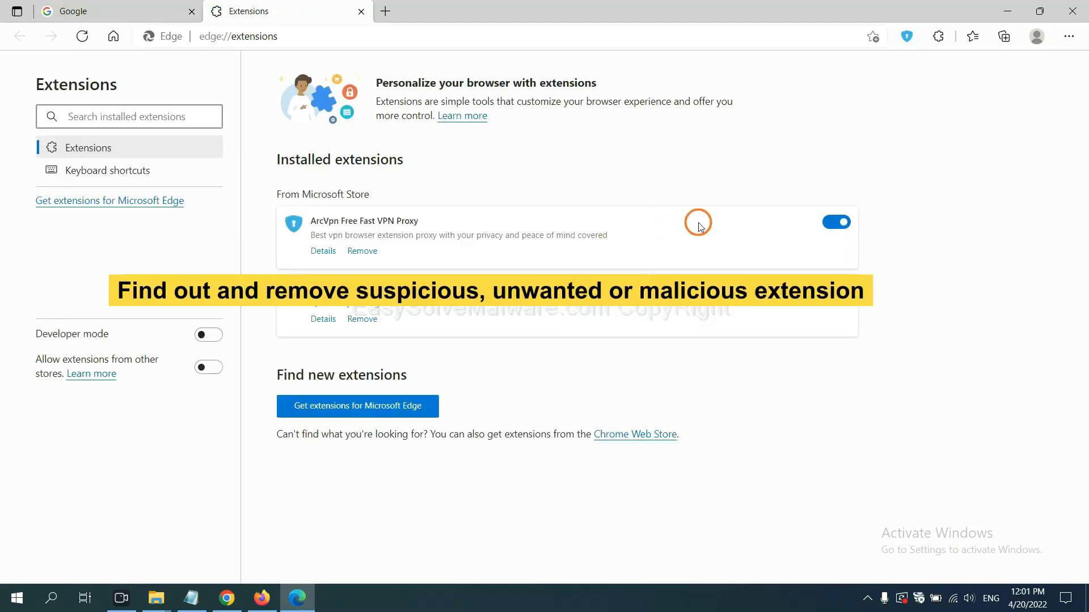
{"action": "mouse_move", "coordinate": [449, 269]}
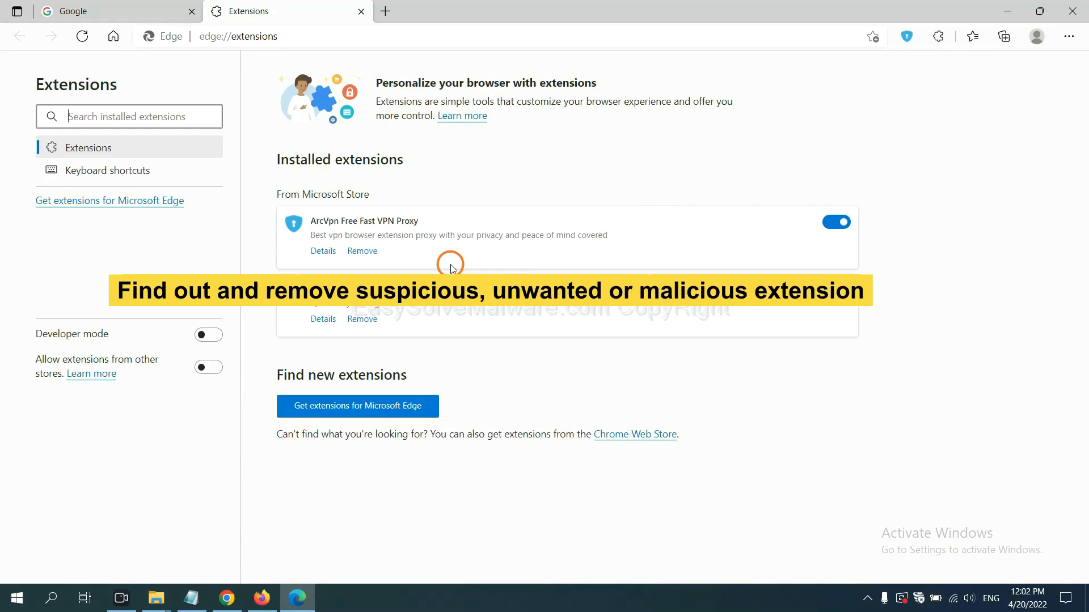
{"action": "mouse_move", "coordinate": [362, 250]}
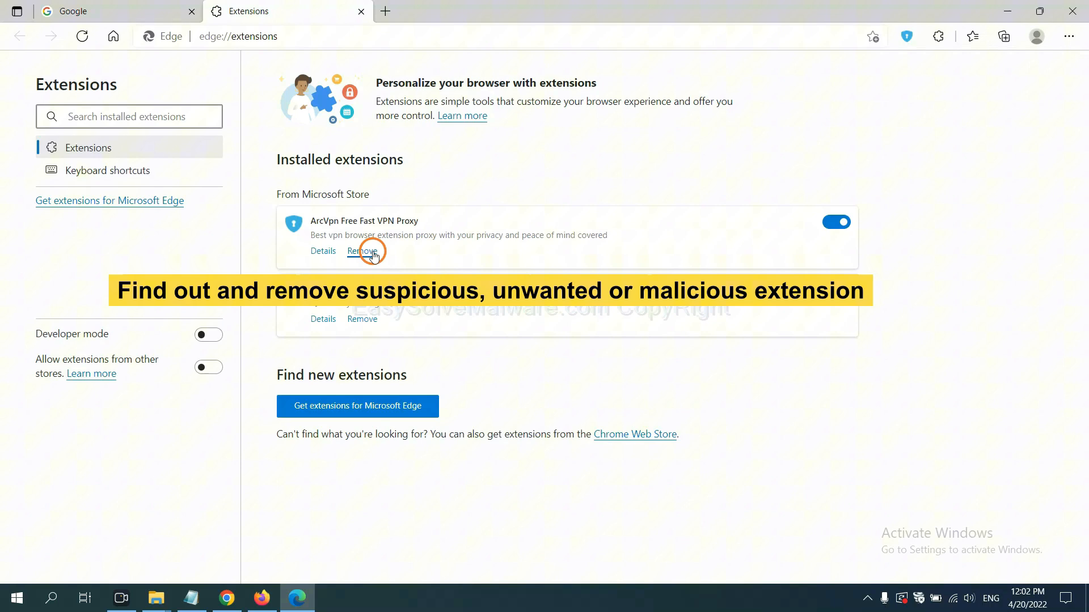
{"action": "left_click", "coordinate": [362, 251]}
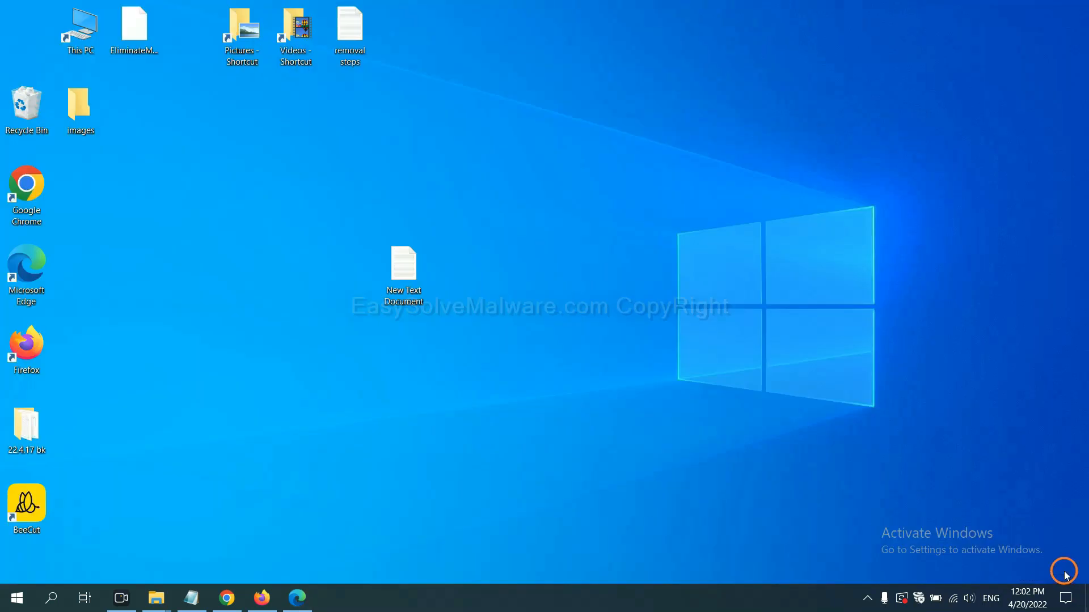
Step: Open the New Text Document notes, then run regedit from the Run window
{"action": "double_click", "coordinate": [402, 269]}
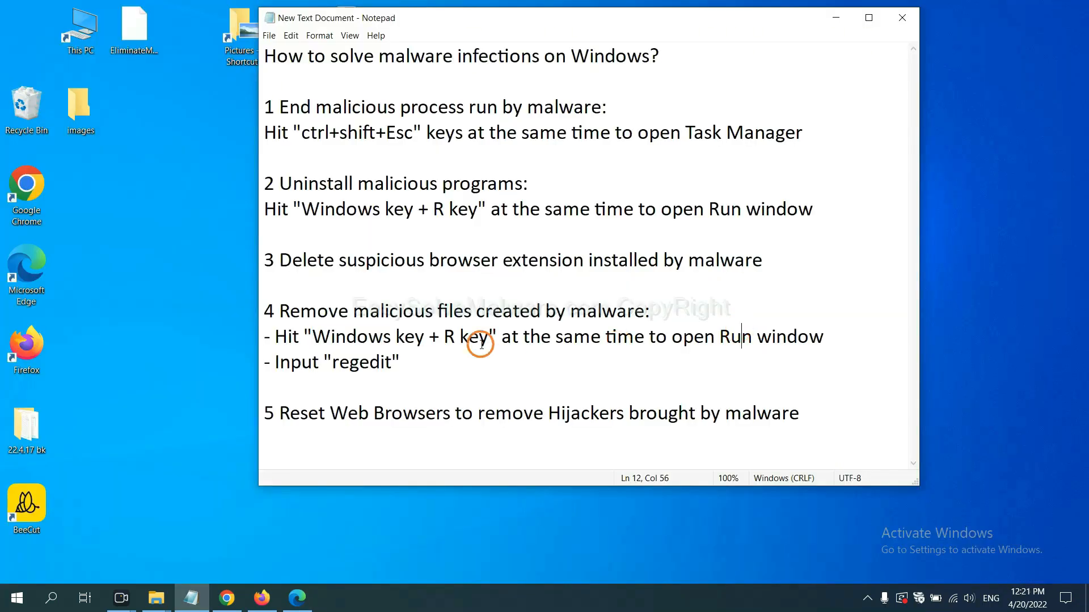
{"action": "mouse_move", "coordinate": [473, 312]}
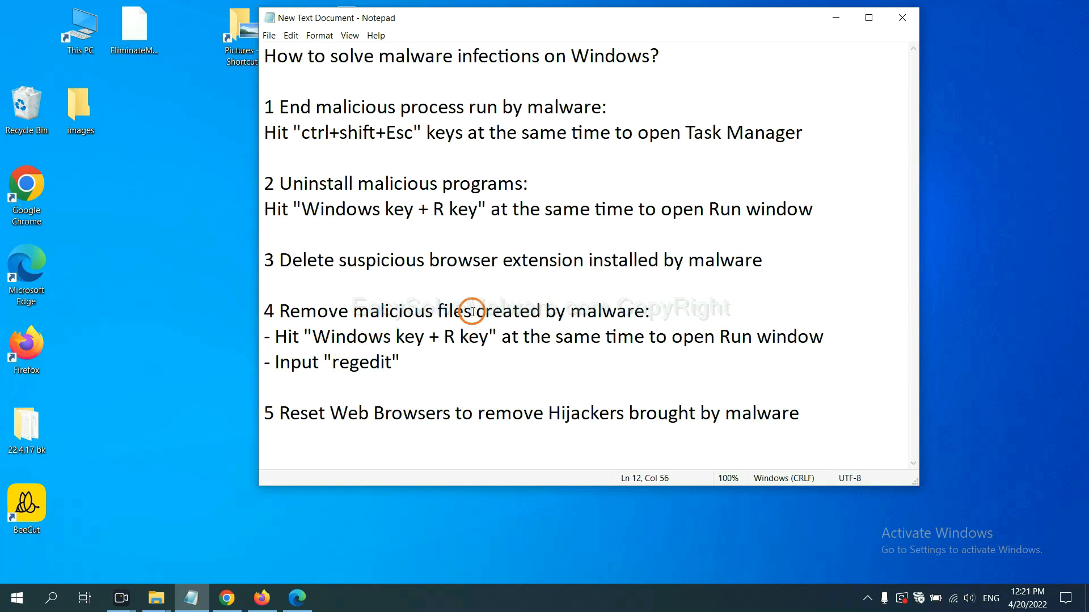
{"action": "left_click", "coordinate": [741, 337]}
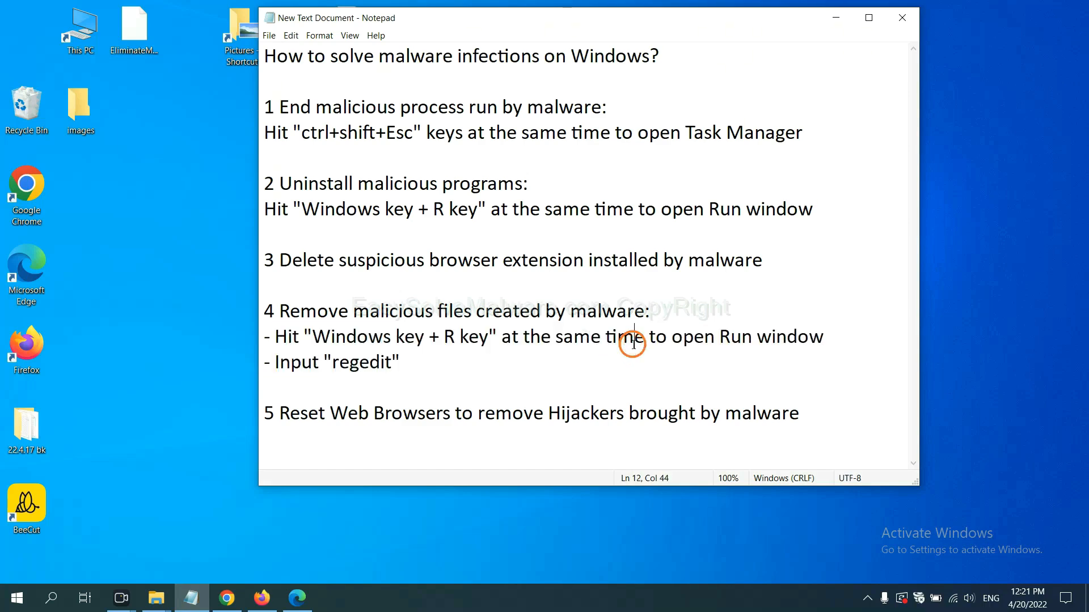
{"action": "key", "text": "win+r"}
{"action": "type", "text": "regedit"}
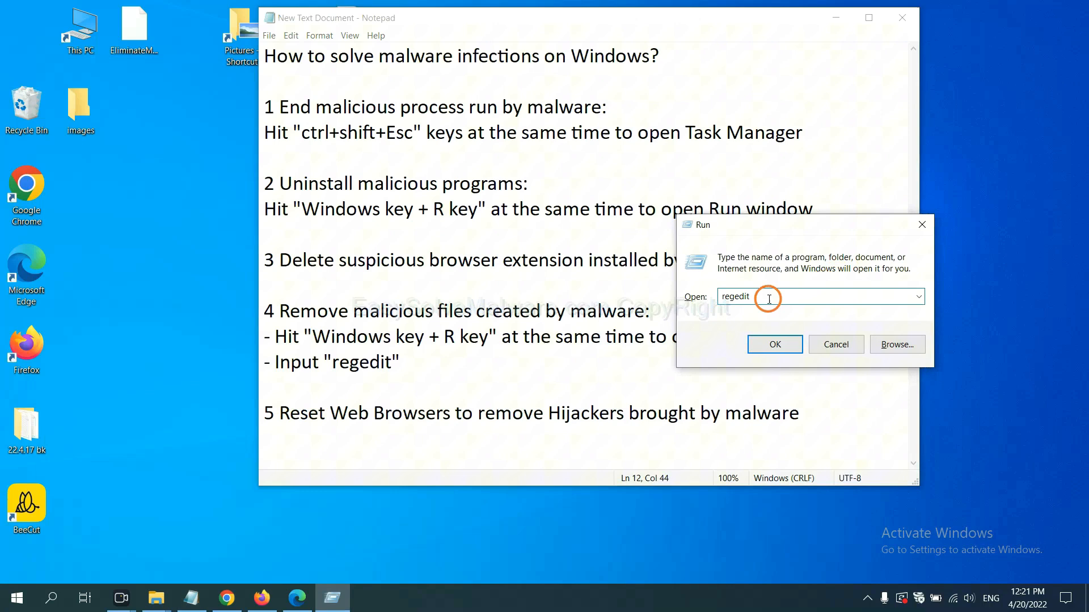
{"action": "left_click", "coordinate": [774, 344]}
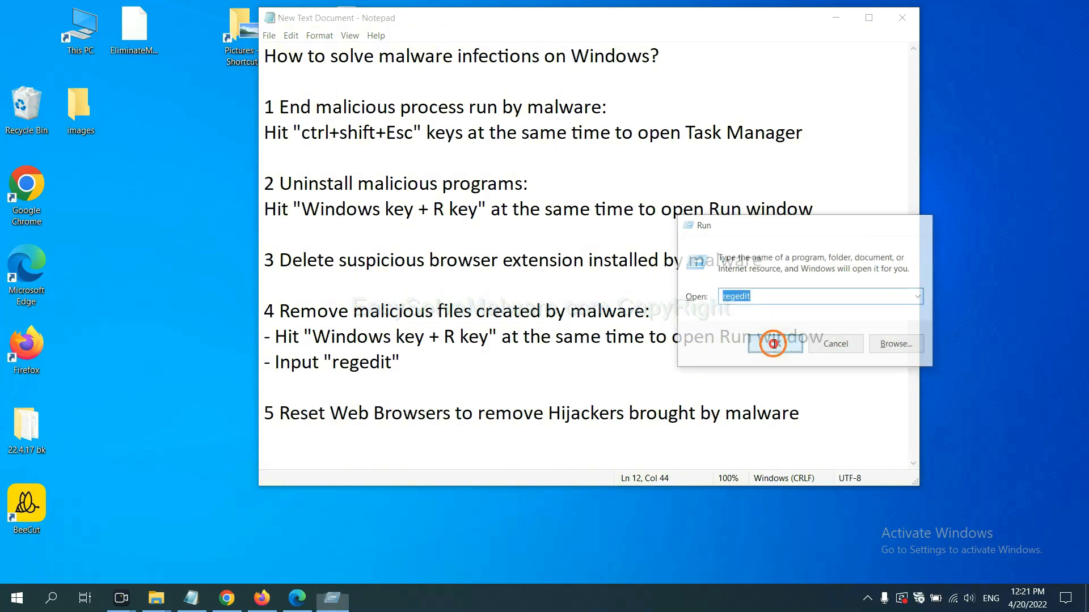
{"action": "left_click", "coordinate": [774, 343]}
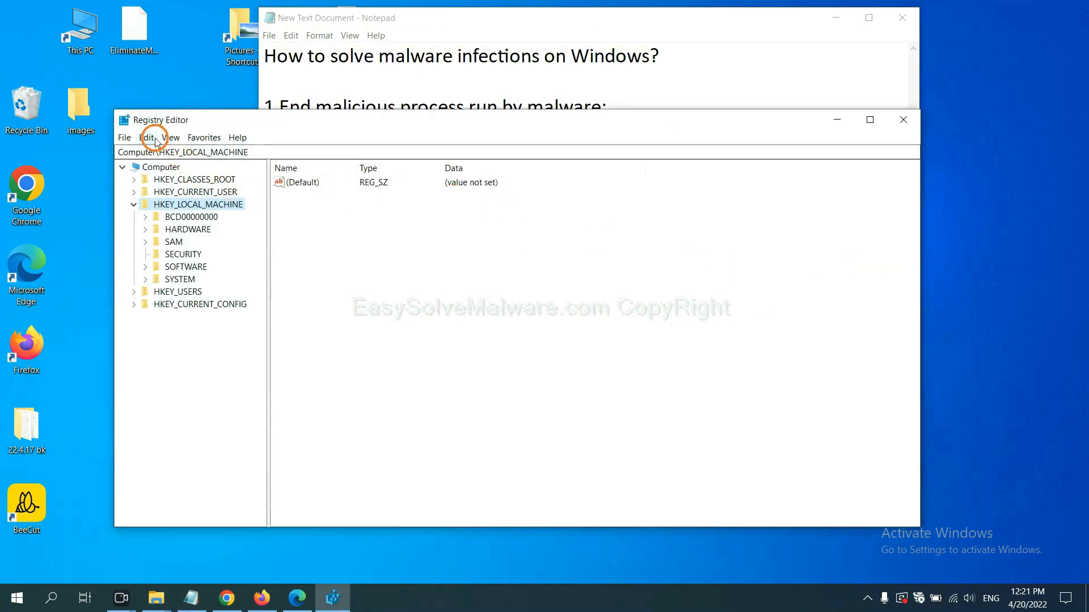
Step: Search the registry for the malware name, landing on BeeCut.exe under FEATURE_BROWSER_EMULATION
{"action": "left_click", "coordinate": [146, 137]}
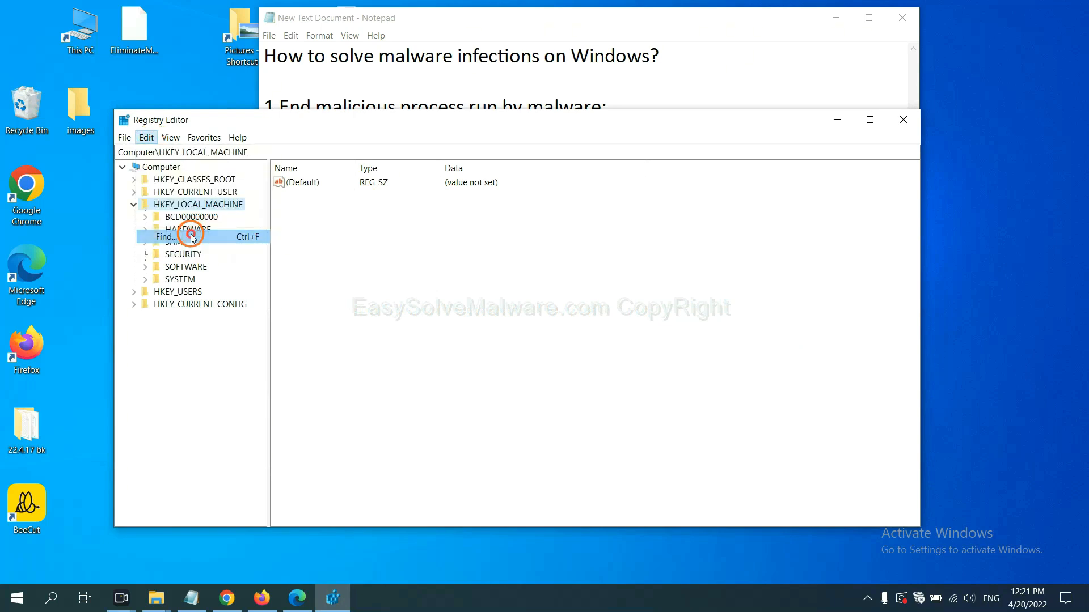
{"action": "left_click", "coordinate": [165, 236]}
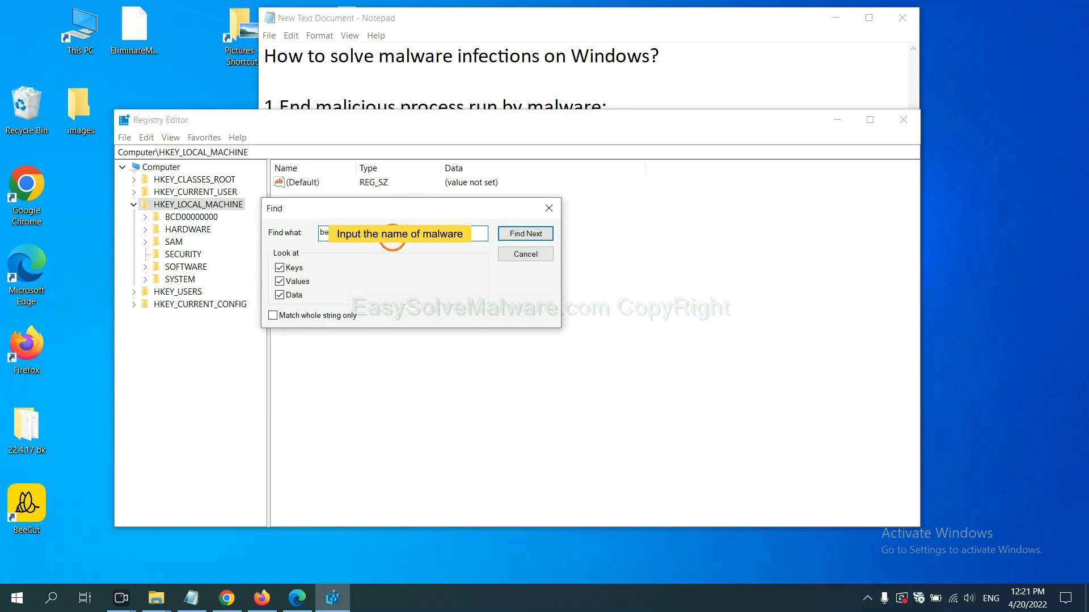
{"action": "left_click", "coordinate": [525, 232]}
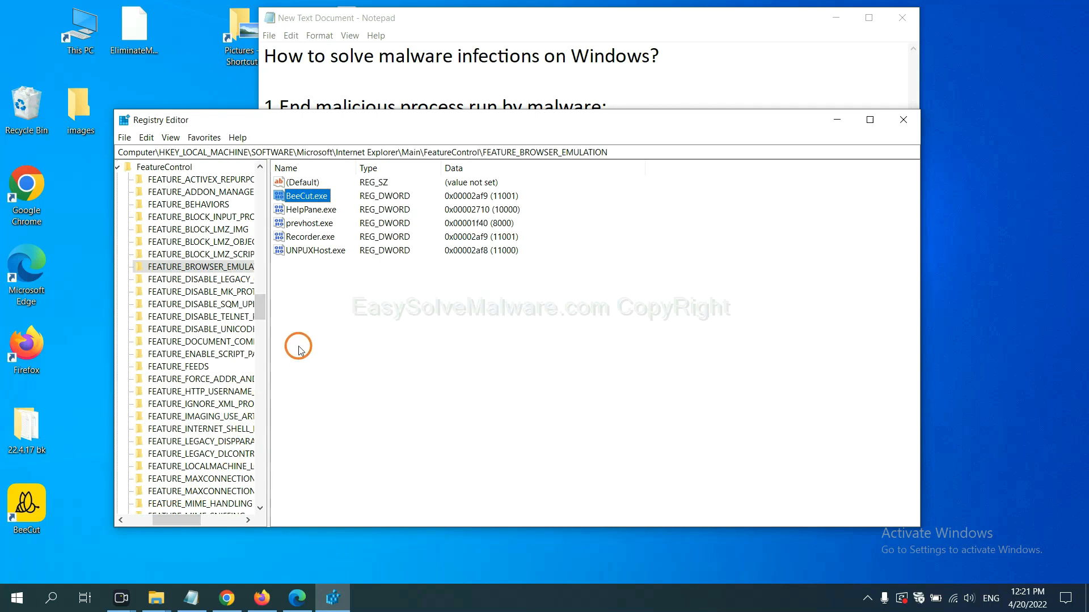
{"action": "right_click", "coordinate": [201, 267]}
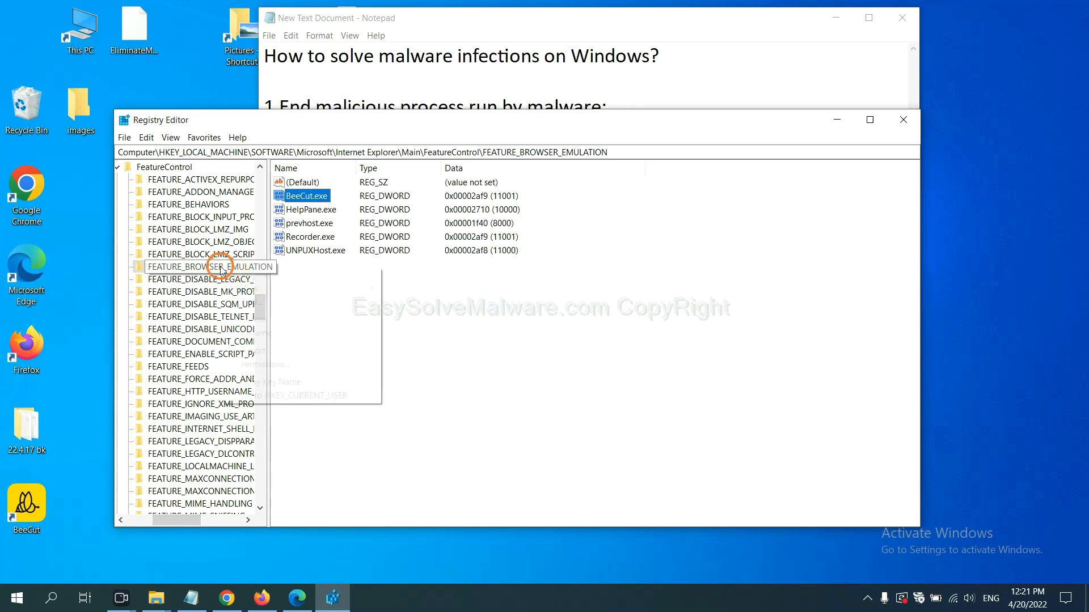
{"action": "right_click", "coordinate": [215, 266]}
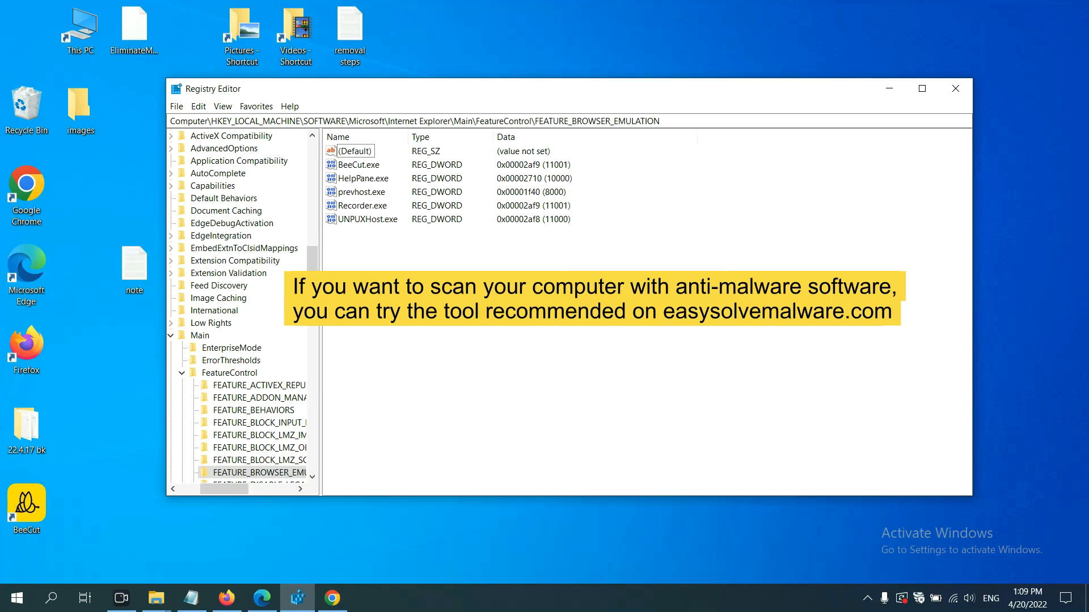
Step: Return to the easysolvemalware.com removal guide and scroll down to the Quick Menu
{"action": "left_click", "coordinate": [336, 598]}
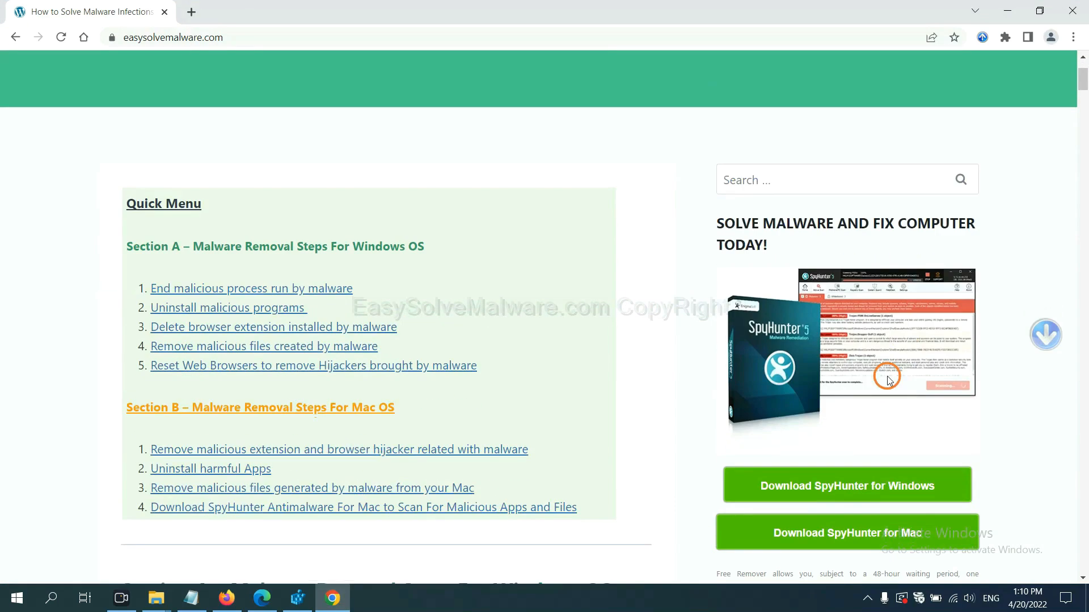
{"action": "scroll", "scroll_direction": "down", "scroll_amount": 3}
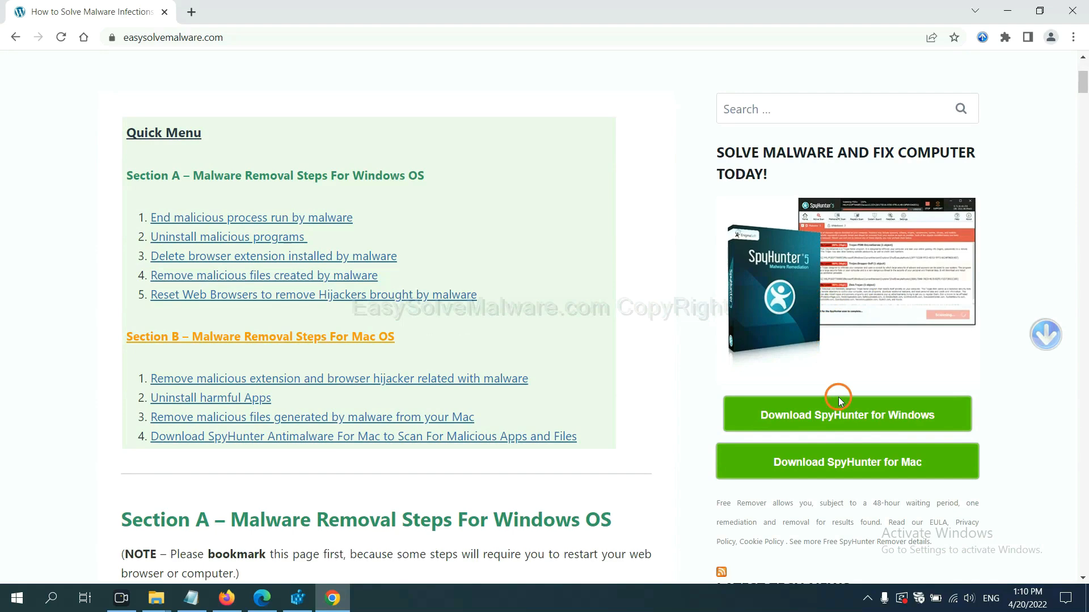
{"action": "mouse_move", "coordinate": [881, 217]}
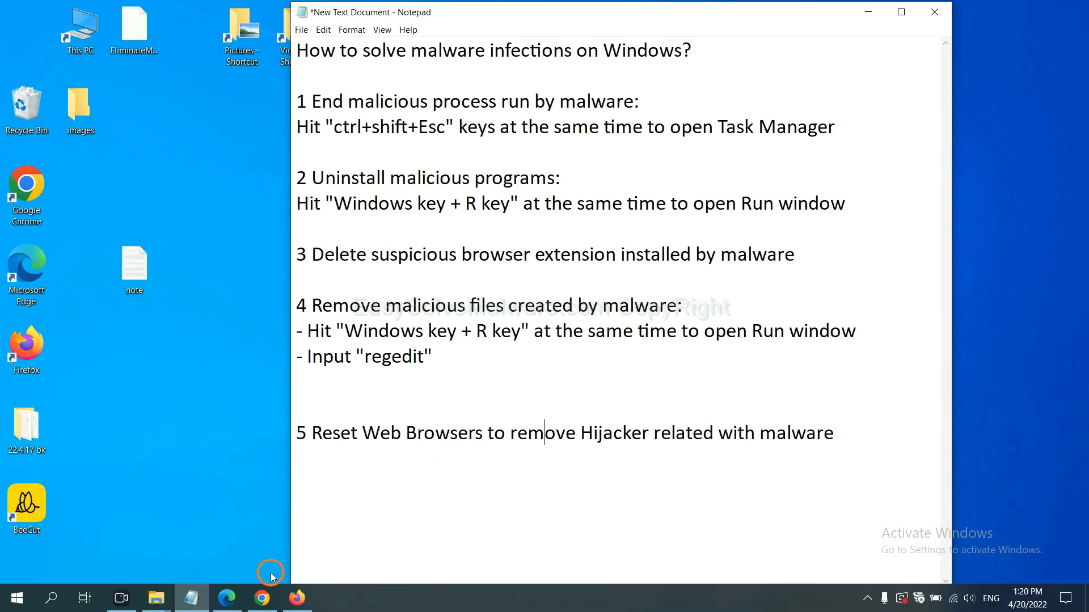
Step: Search Chrome settings for 'reset', choose Restore settings to their original defaults, and confirm
{"action": "left_click", "coordinate": [261, 598]}
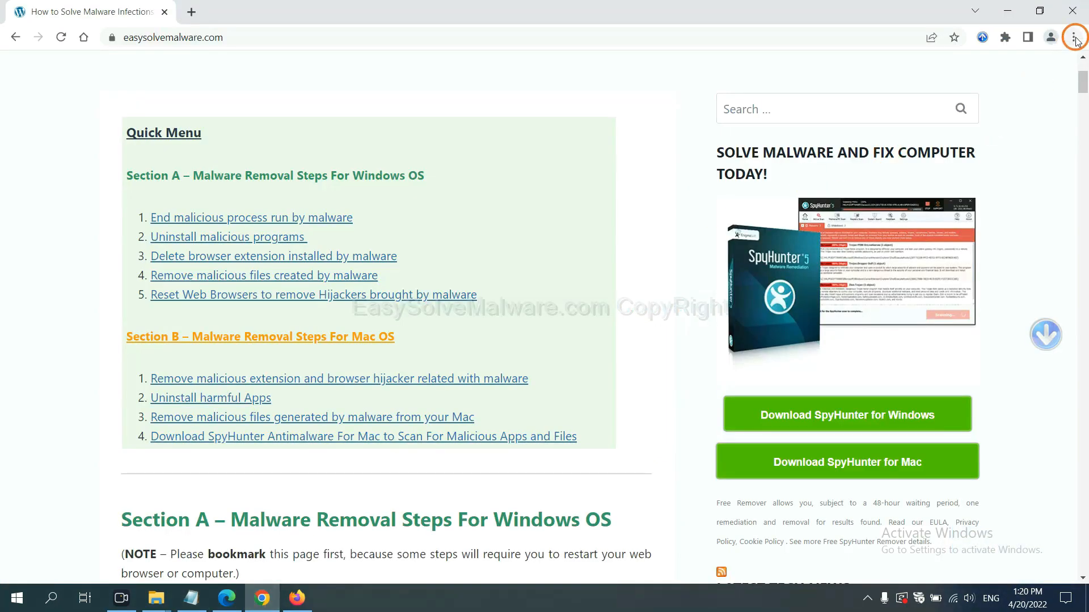
{"action": "left_click", "coordinate": [1074, 37]}
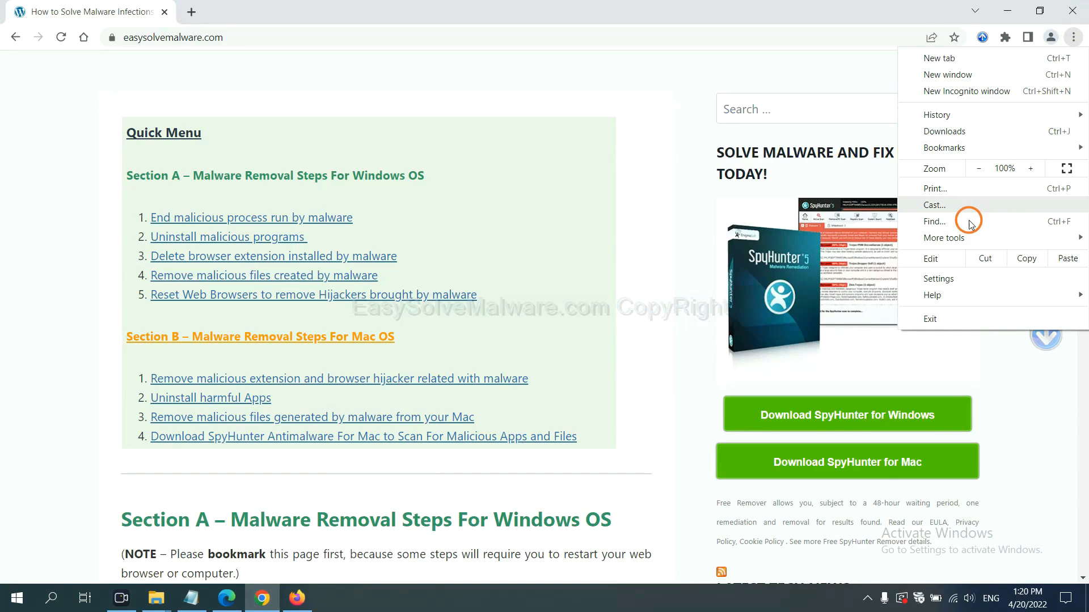
{"action": "left_click", "coordinate": [938, 278]}
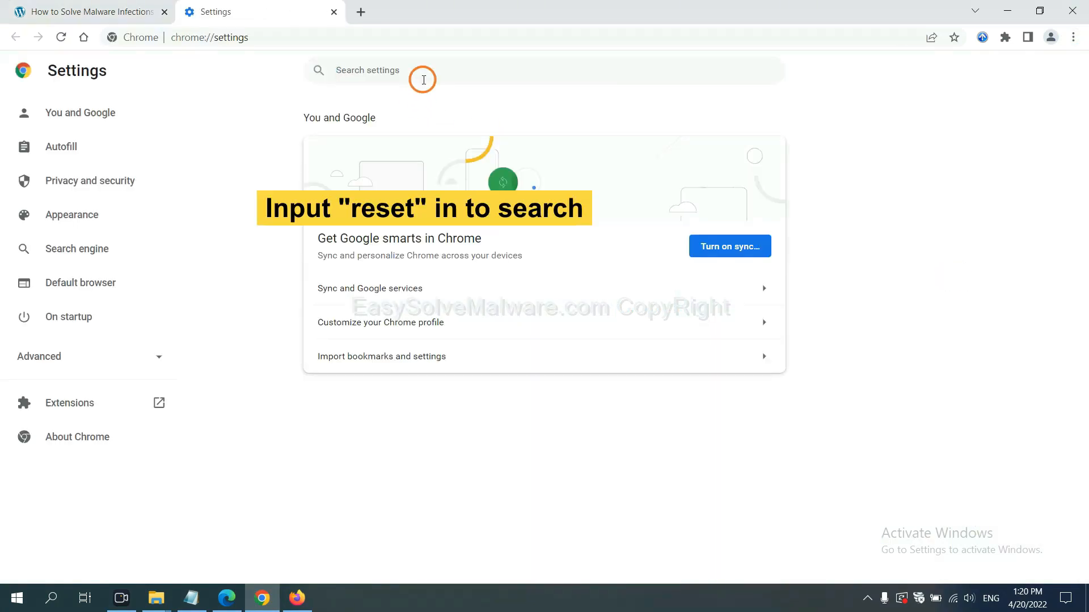
{"action": "type", "text": "reset"}
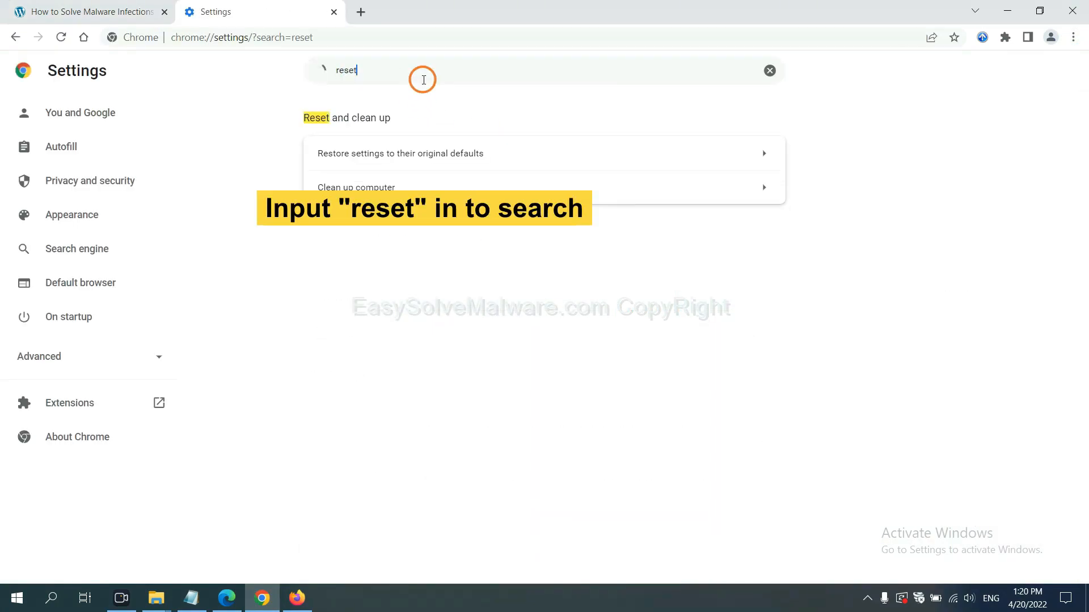
{"action": "left_click", "coordinate": [400, 153]}
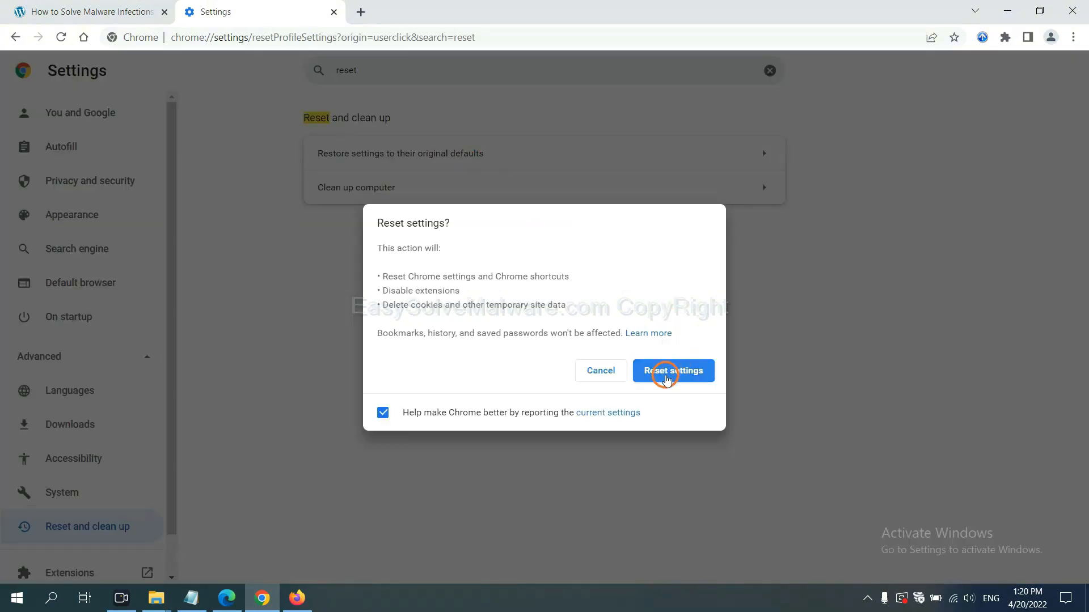
{"action": "left_click", "coordinate": [303, 597]}
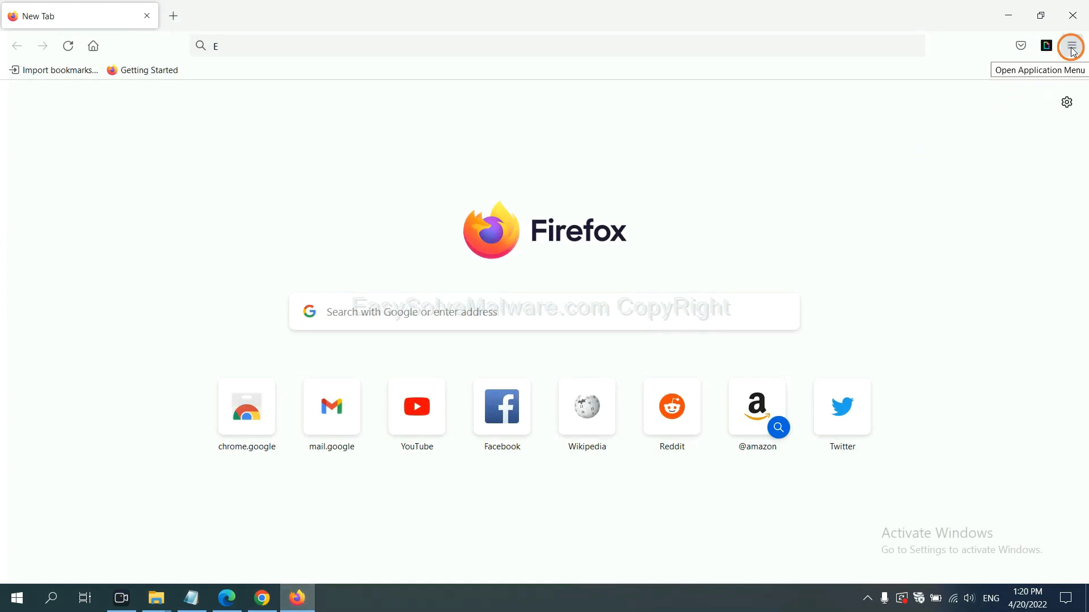
Step: Open Firefox's Troubleshooting Information page and start Refresh Firefox
{"action": "left_click", "coordinate": [1071, 46]}
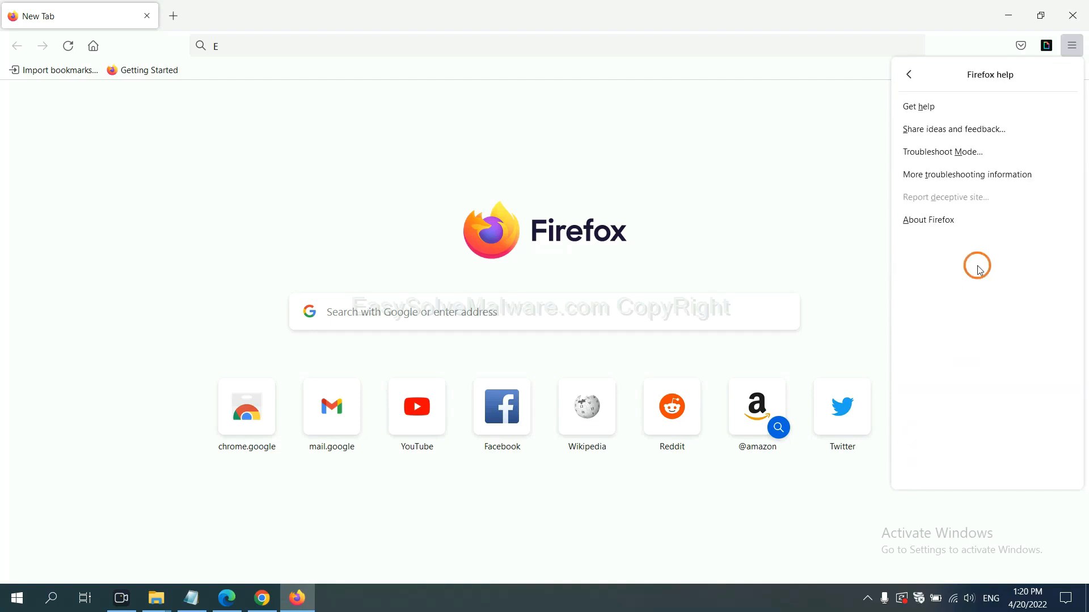
{"action": "mouse_move", "coordinate": [967, 174]}
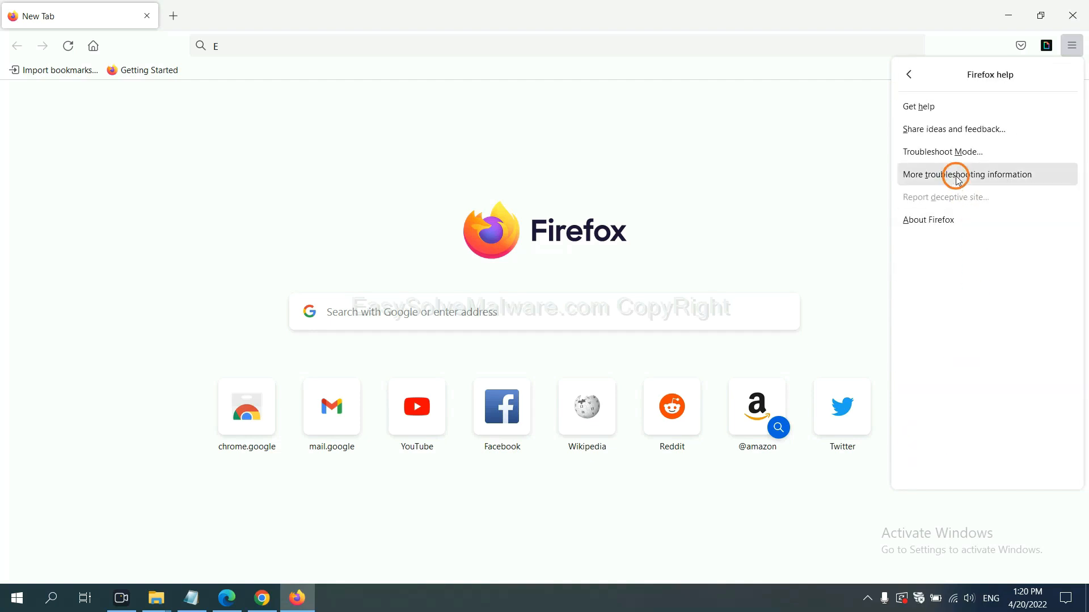
{"action": "left_click", "coordinate": [965, 174]}
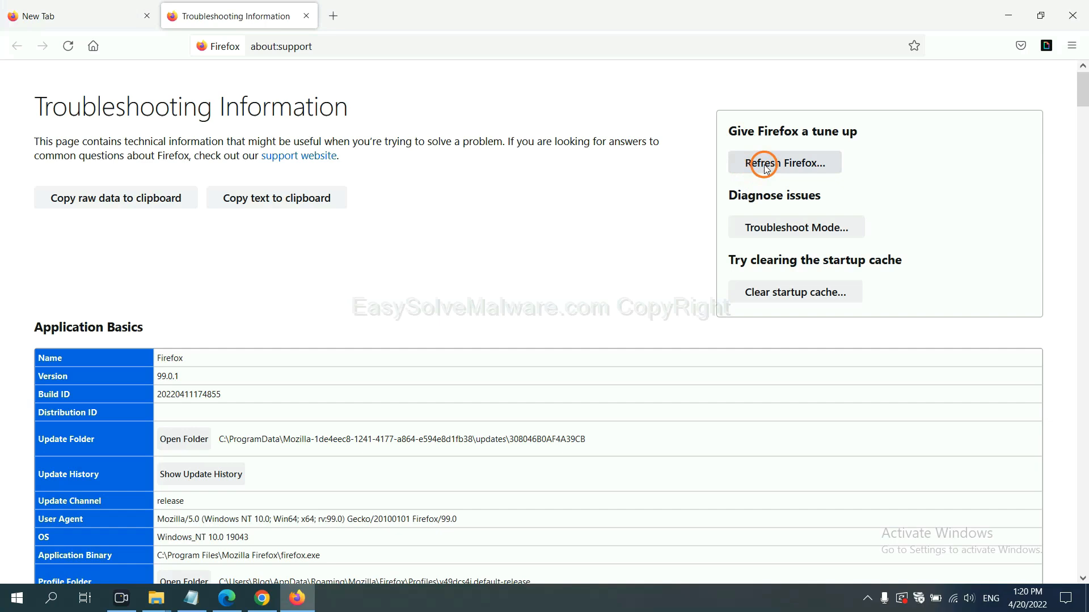
{"action": "left_click", "coordinate": [783, 163]}
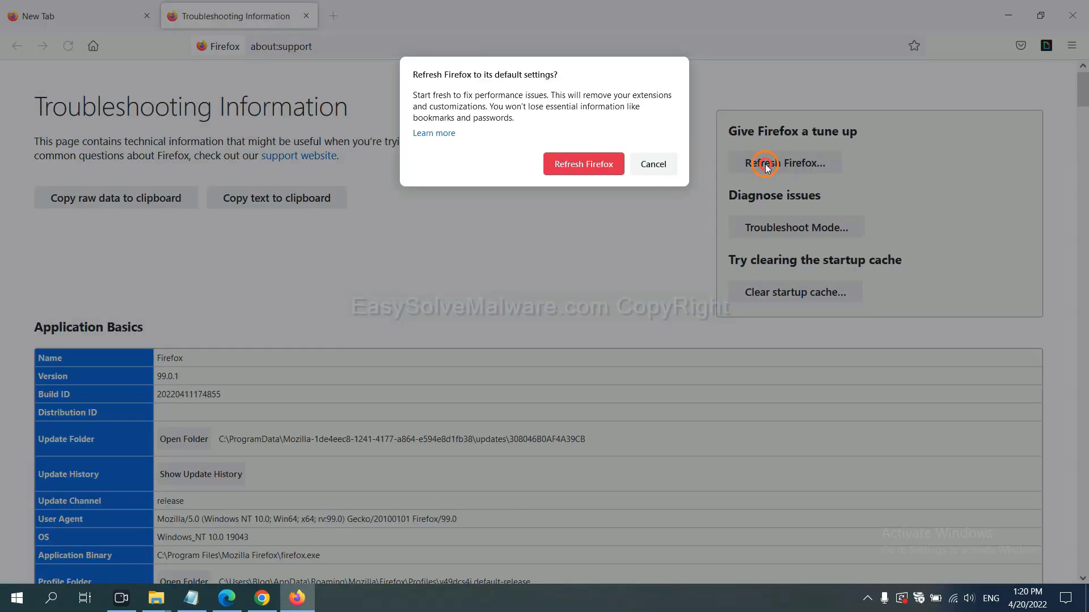
{"action": "mouse_move", "coordinate": [469, 232]}
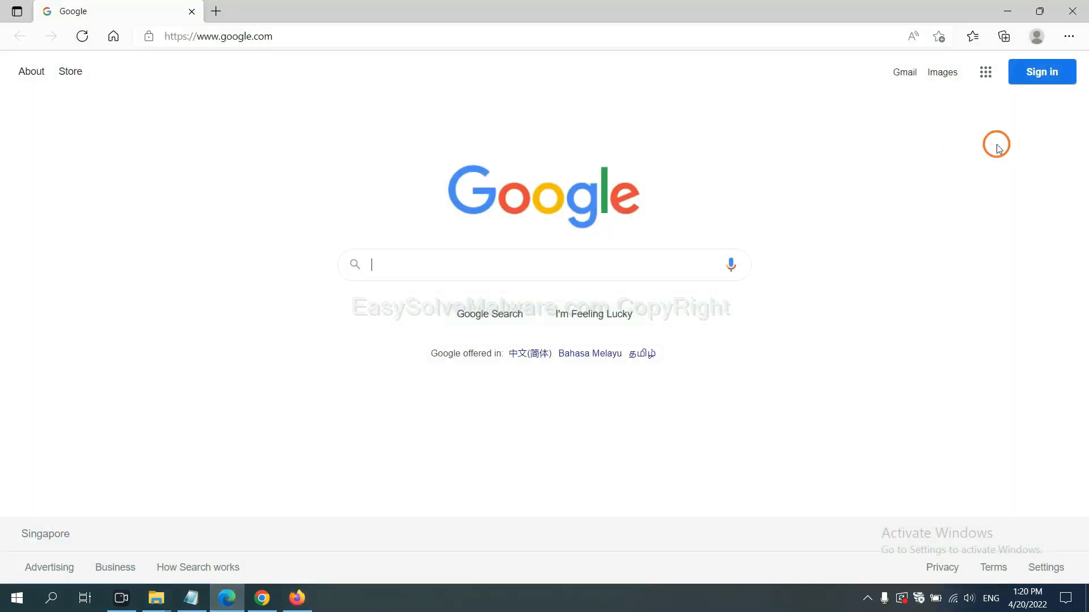
Step: Search Edge settings for 'reset' and choose Restore settings to their default values
{"action": "left_click", "coordinate": [1068, 37]}
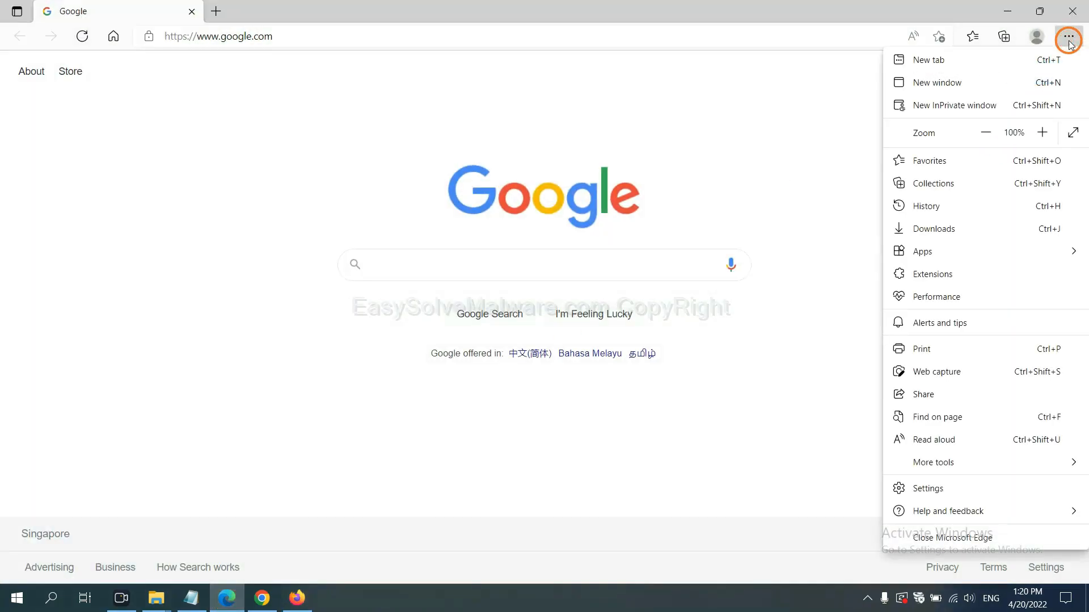
{"action": "mouse_move", "coordinate": [934, 489]}
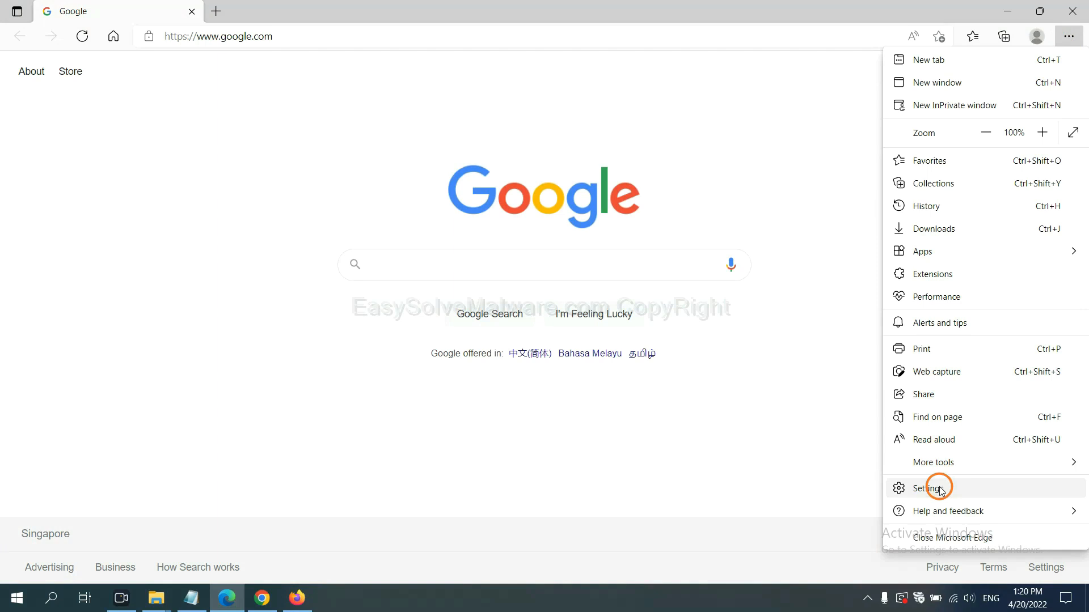
{"action": "left_click", "coordinate": [932, 489]}
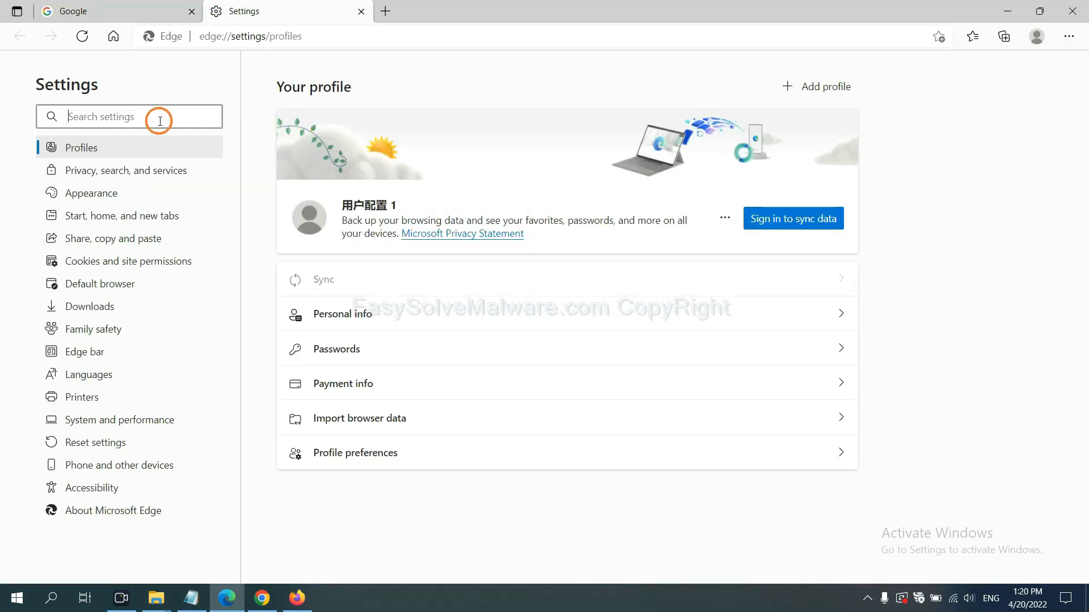
{"action": "type", "text": "reset"}
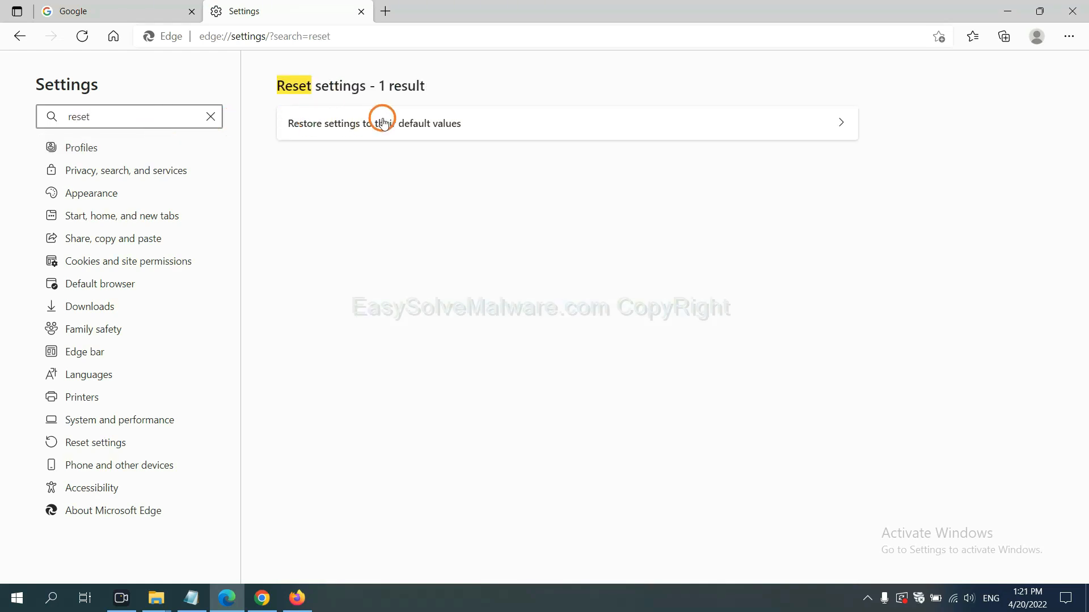
{"action": "left_click", "coordinate": [375, 123]}
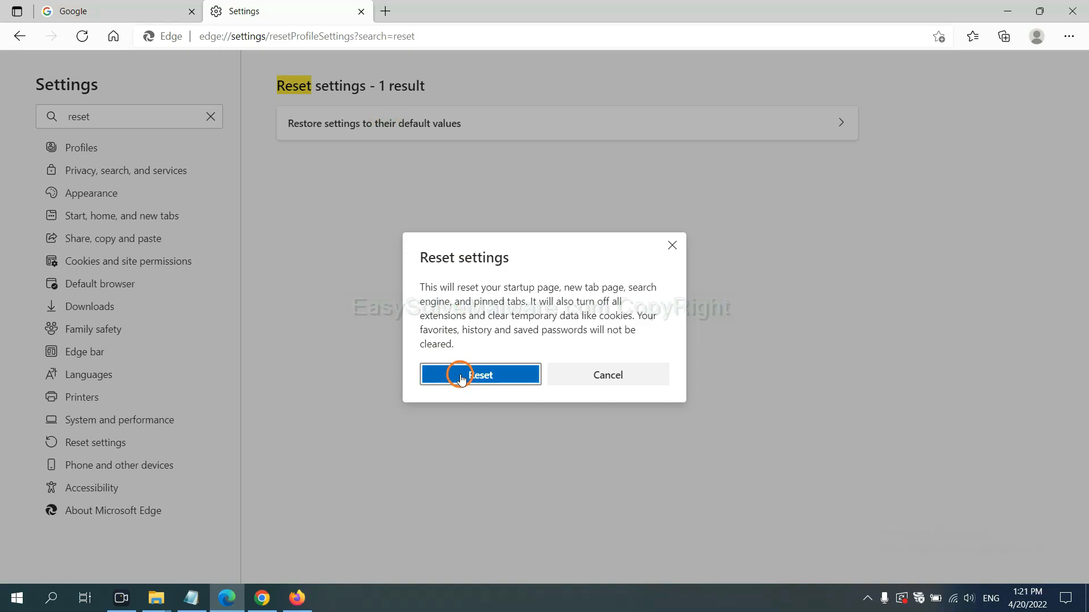